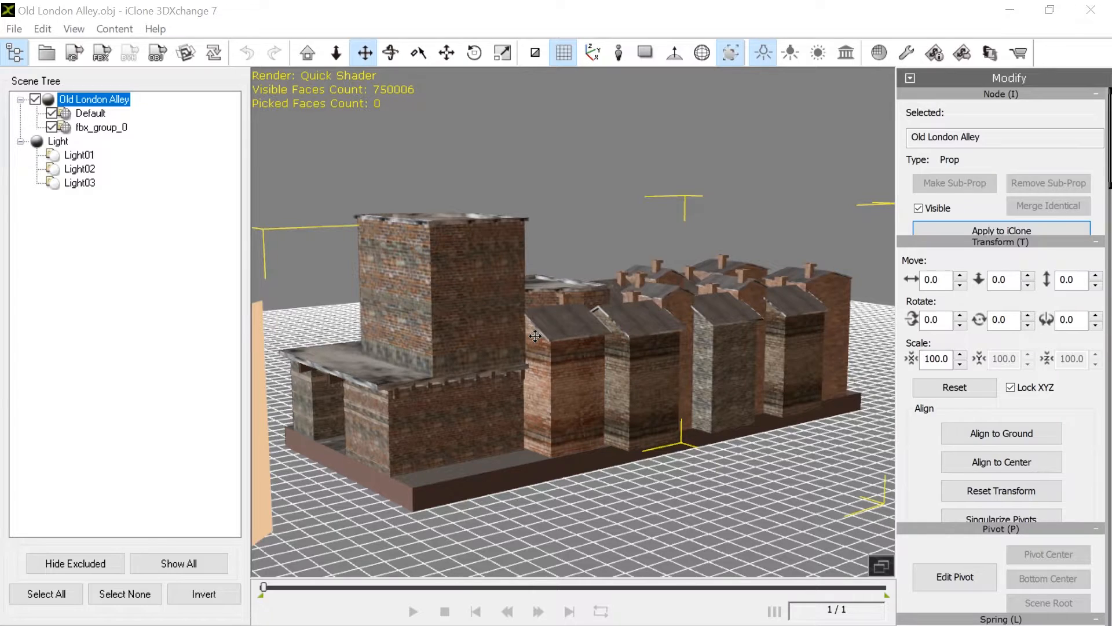
pyautogui.moveTo(541, 347)
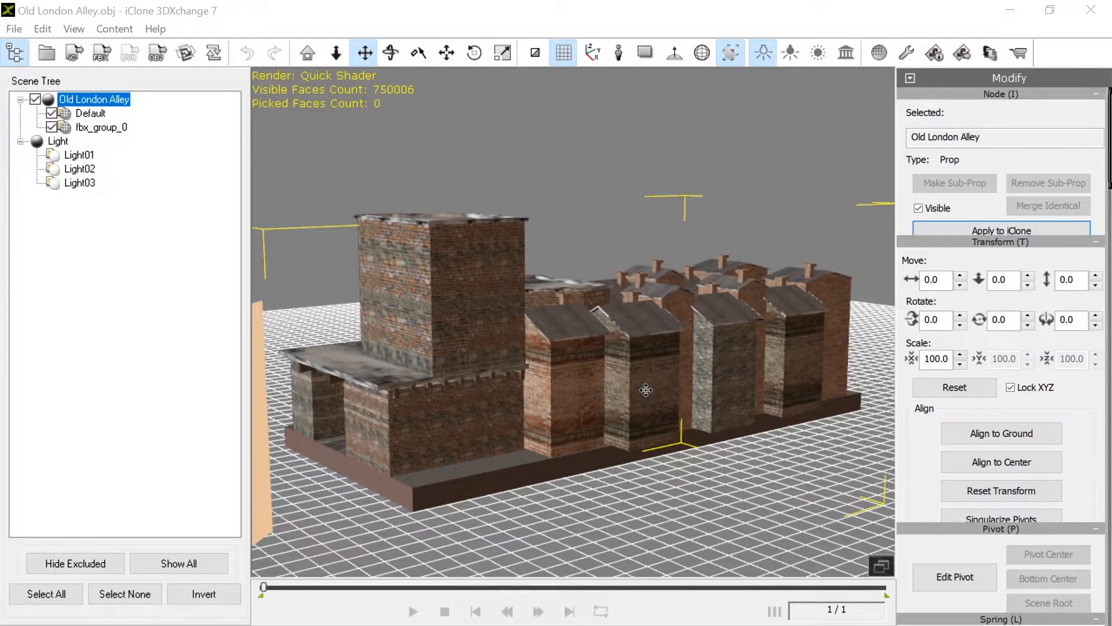
pyautogui.moveTo(634, 376)
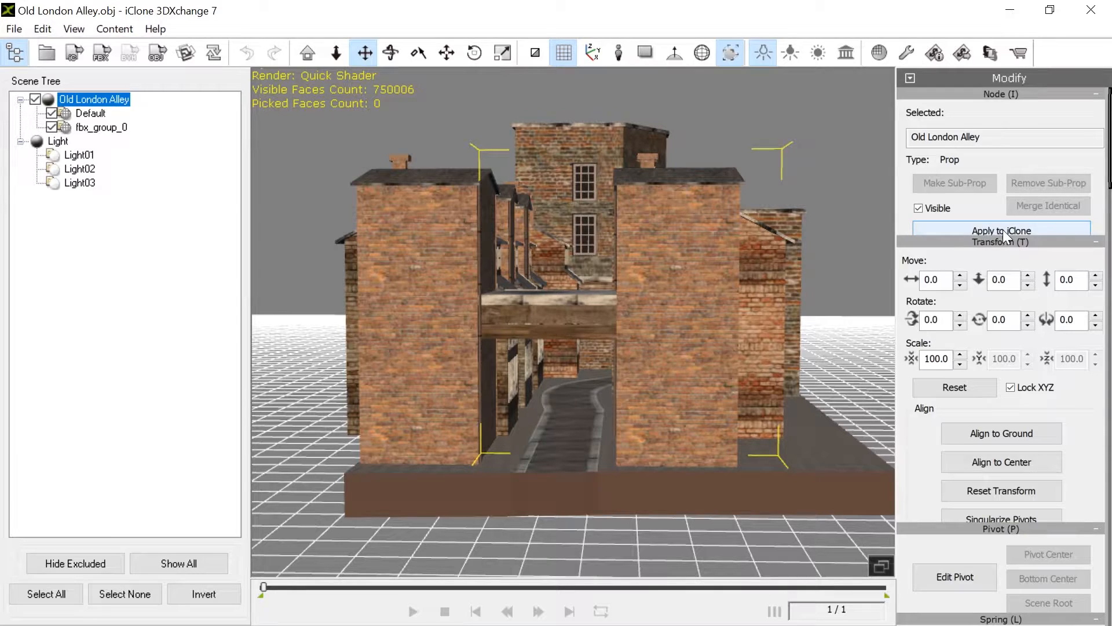
# - Send the Old London Alley prop into the iClone scene and show its material list
pyautogui.click(1001, 230)
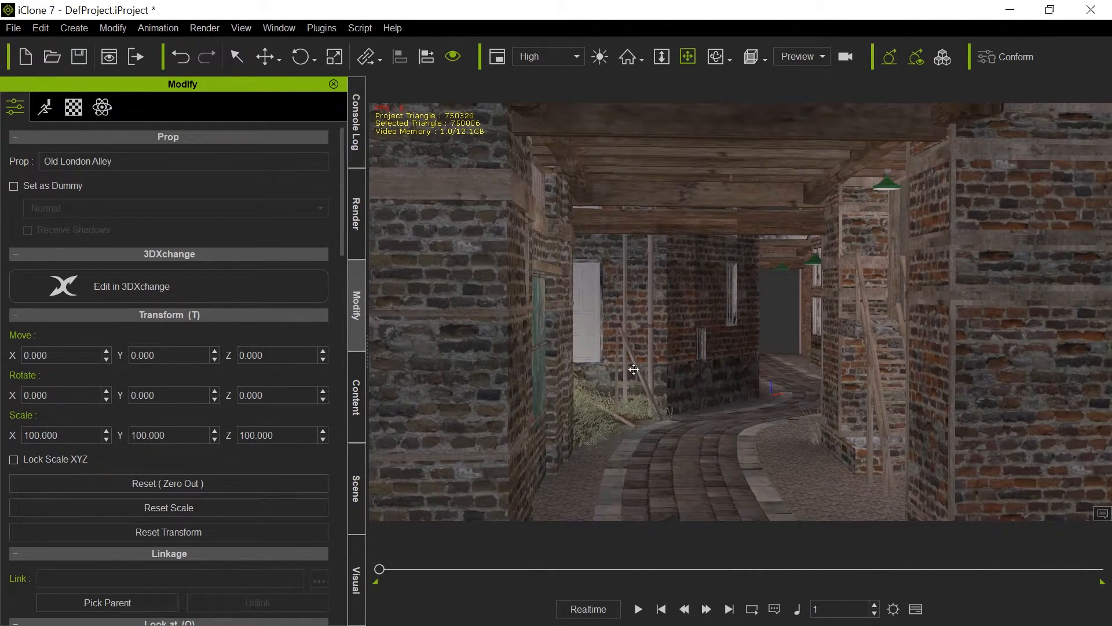
pyautogui.click(72, 106)
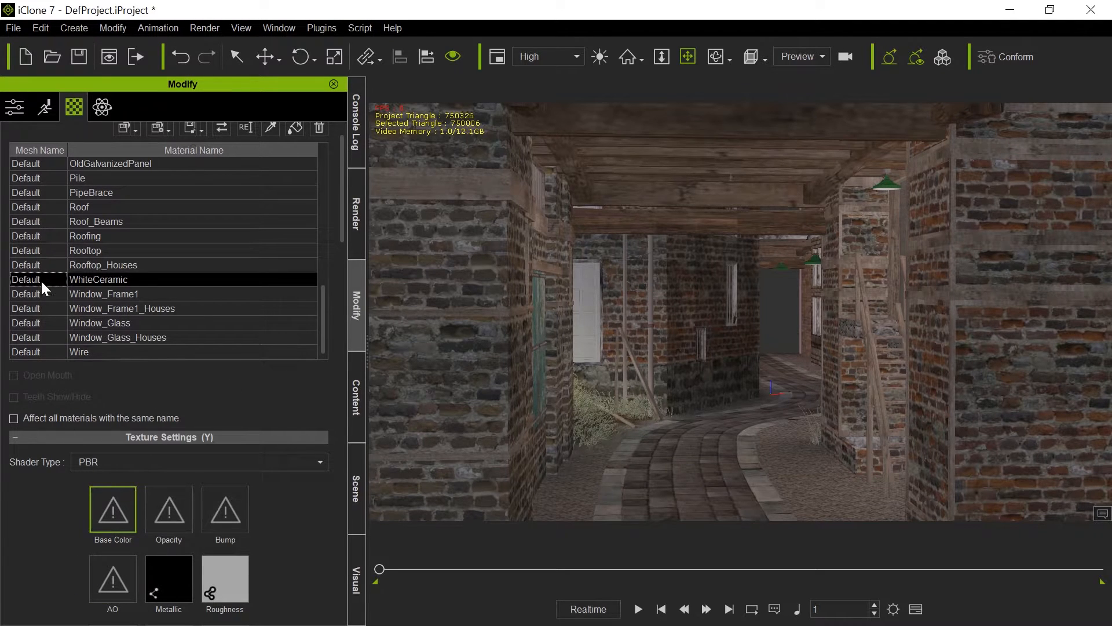
# - Review the Rooftop and other alley materials' texture maps, finding ones missing a base colour
pyautogui.click(85, 250)
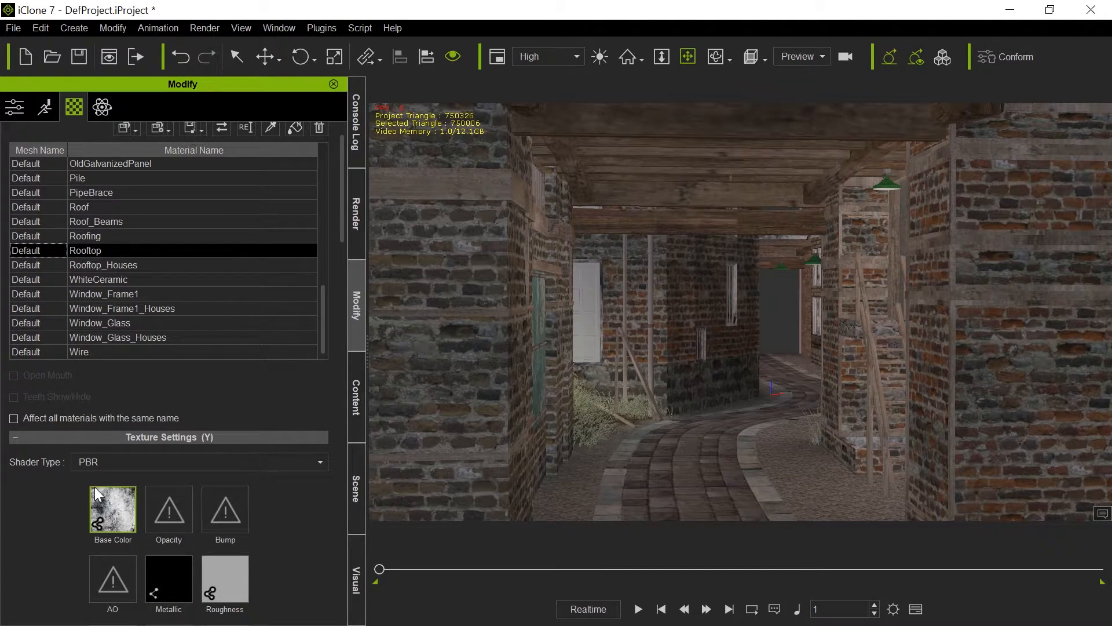
pyautogui.scroll(3)
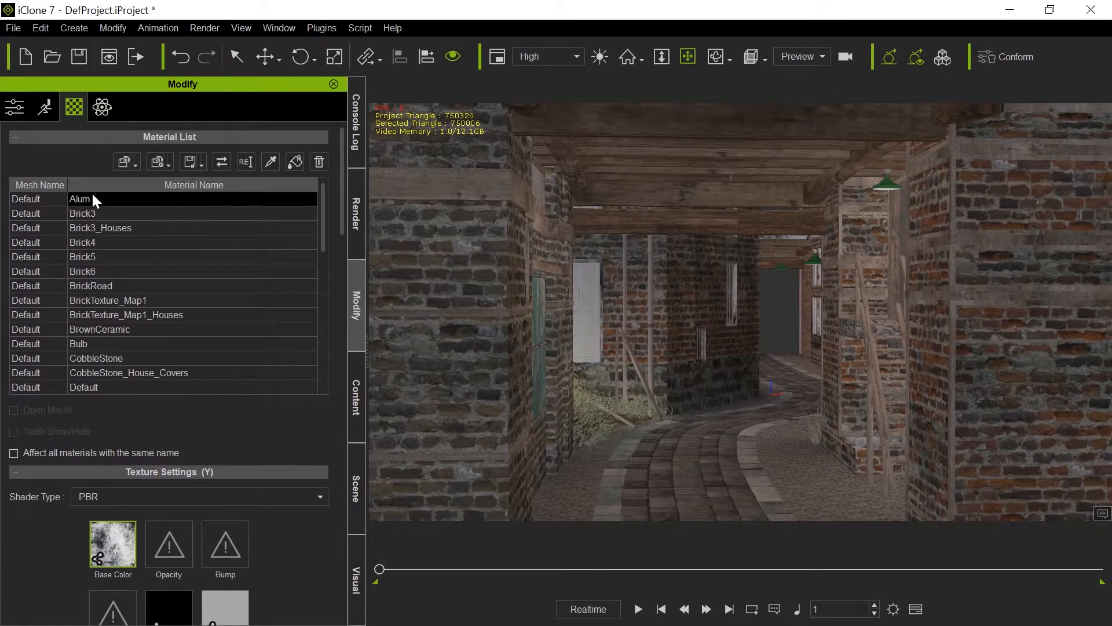
pyautogui.scroll(-3)
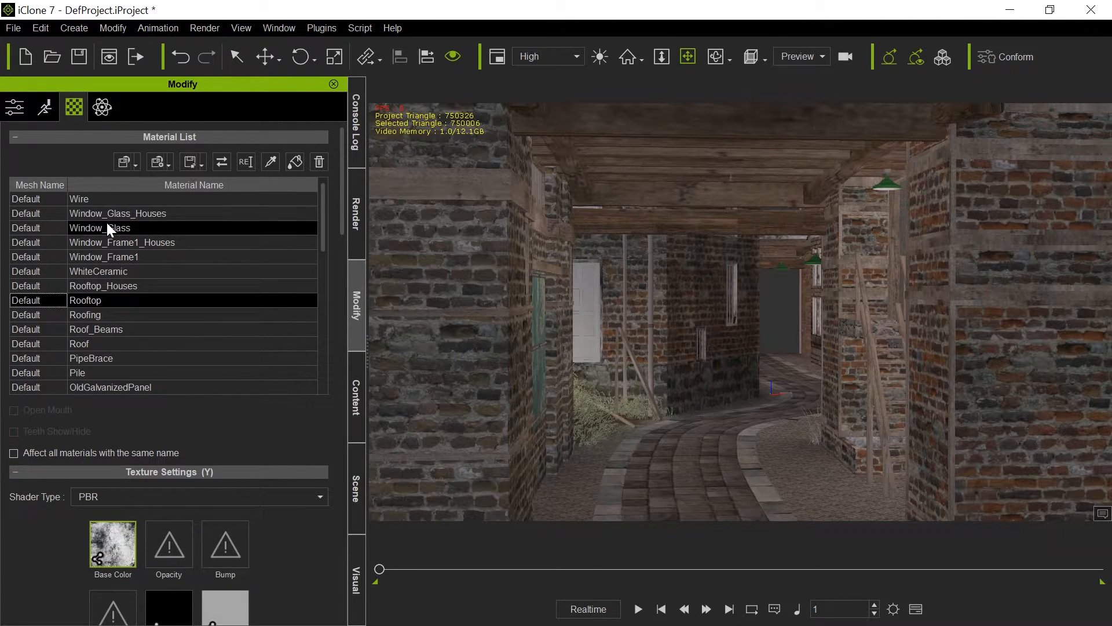
pyautogui.scroll(3)
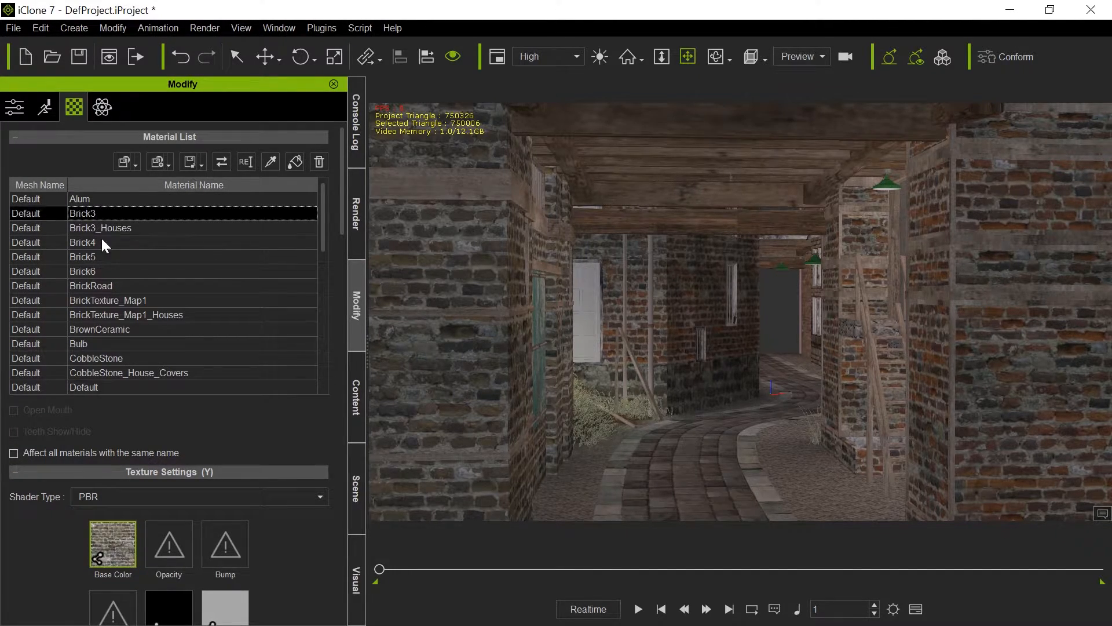
pyautogui.click(177, 300)
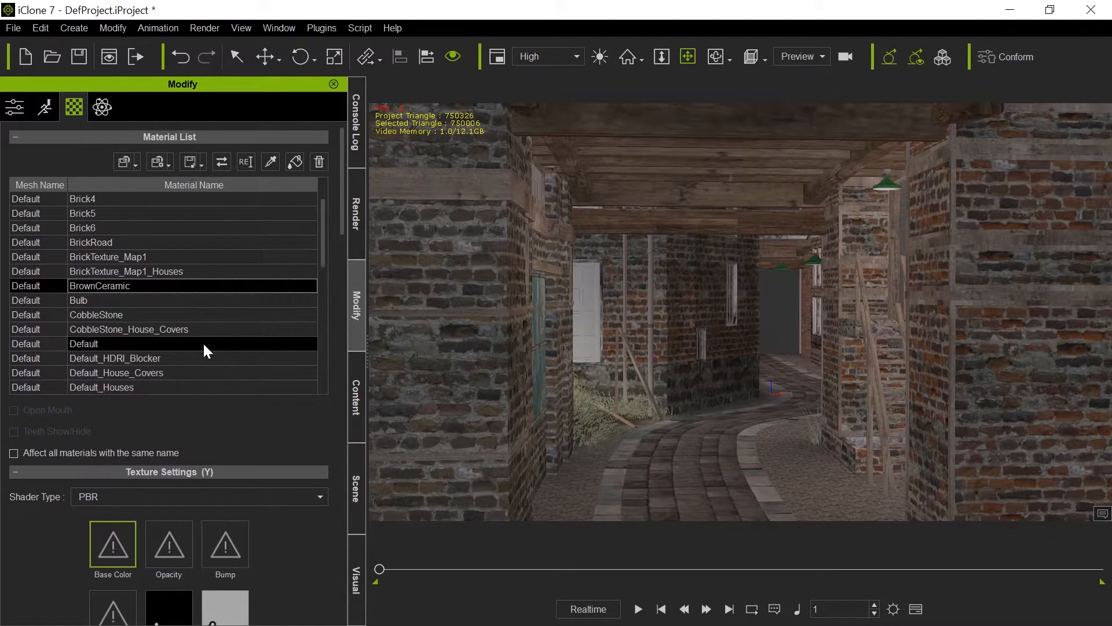
pyautogui.click(120, 358)
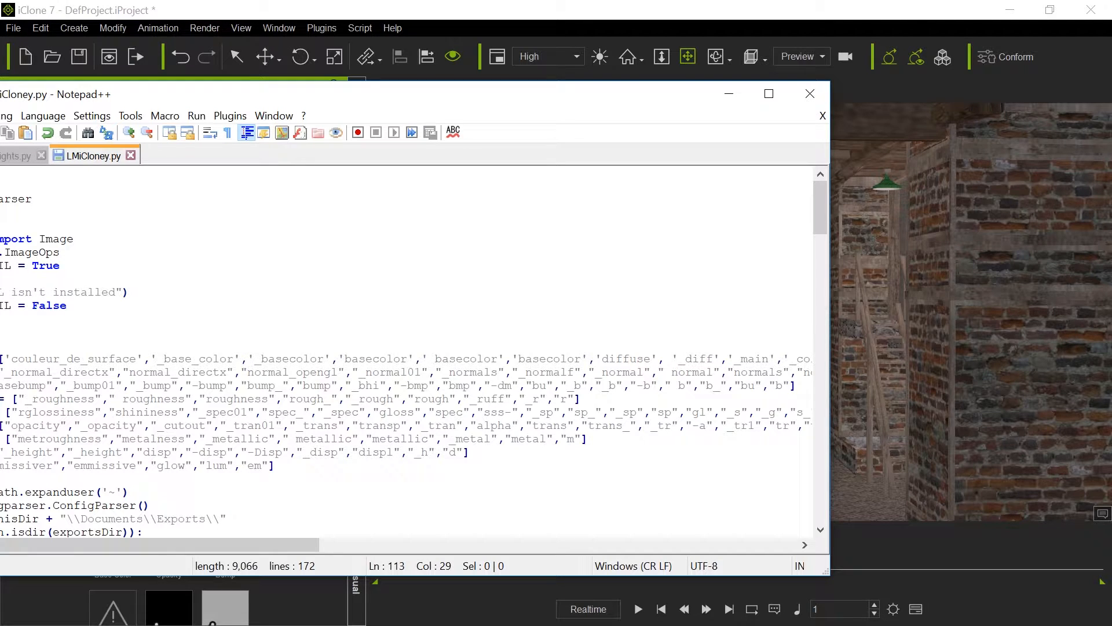
pyautogui.moveTo(93, 156)
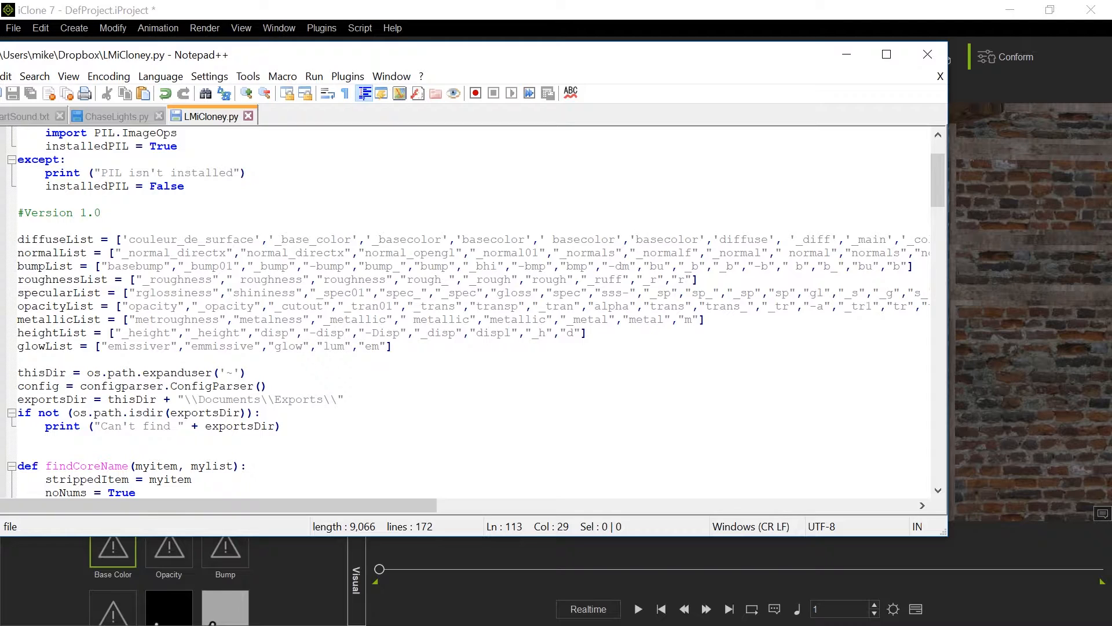
pyautogui.moveTo(570, 62)
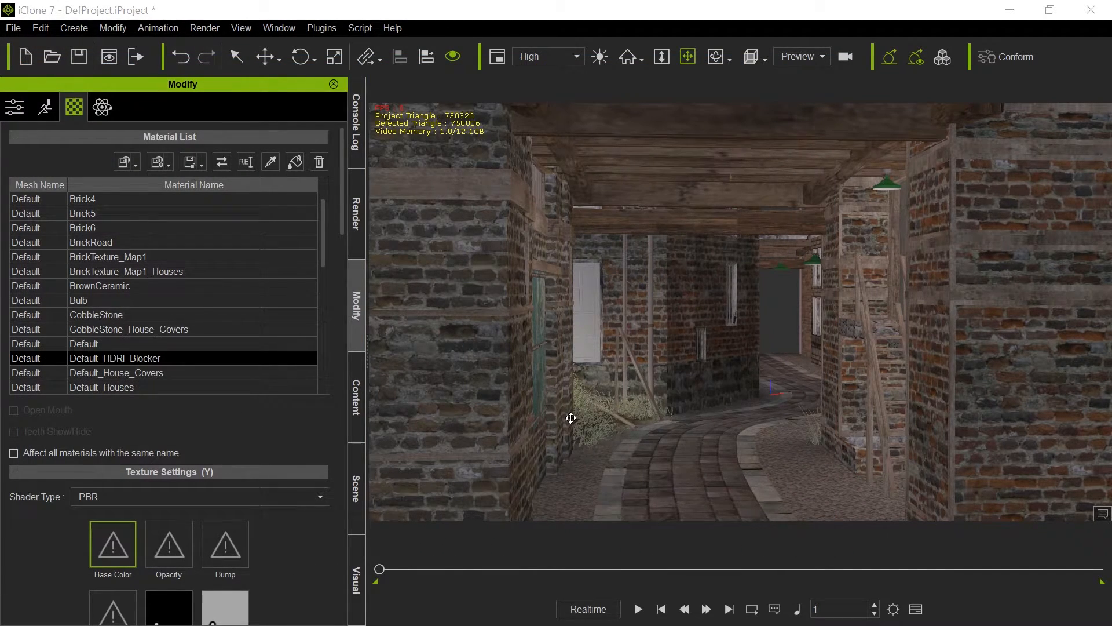
# - Run the LMiCloney.py script via Script > Load Python with the console log showing
pyautogui.click(356, 127)
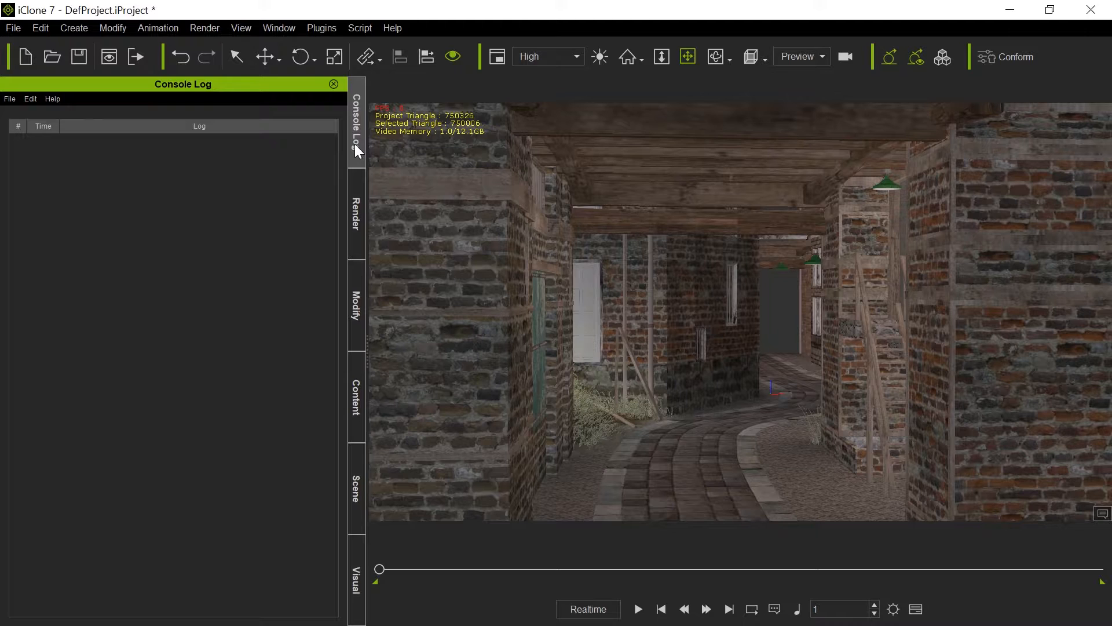
pyautogui.moveTo(362, 103)
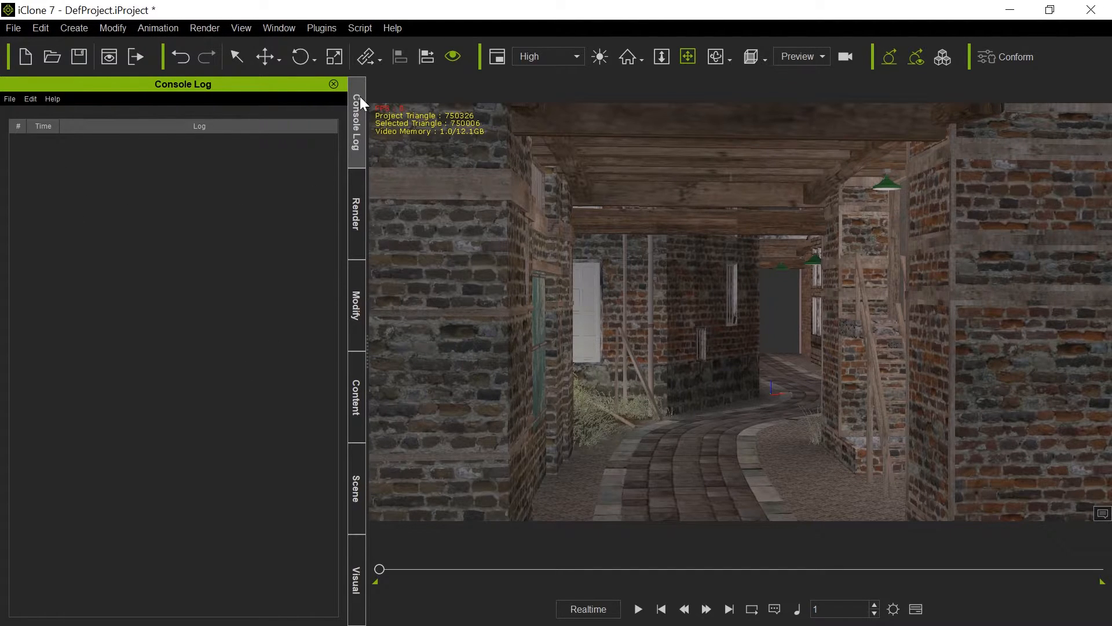
pyautogui.click(359, 28)
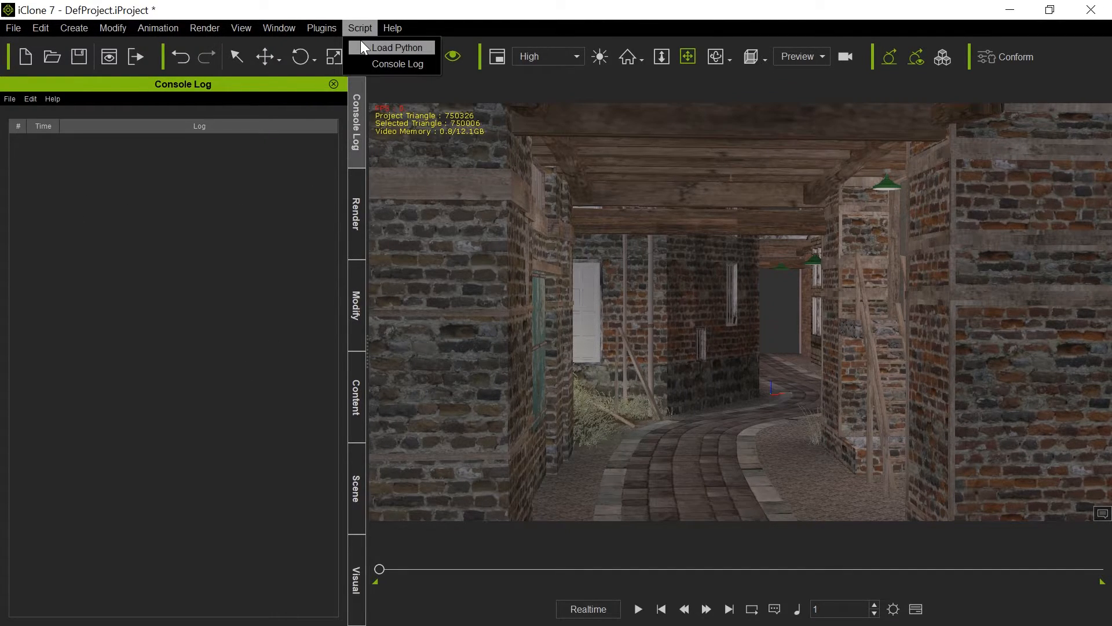
pyautogui.click(394, 47)
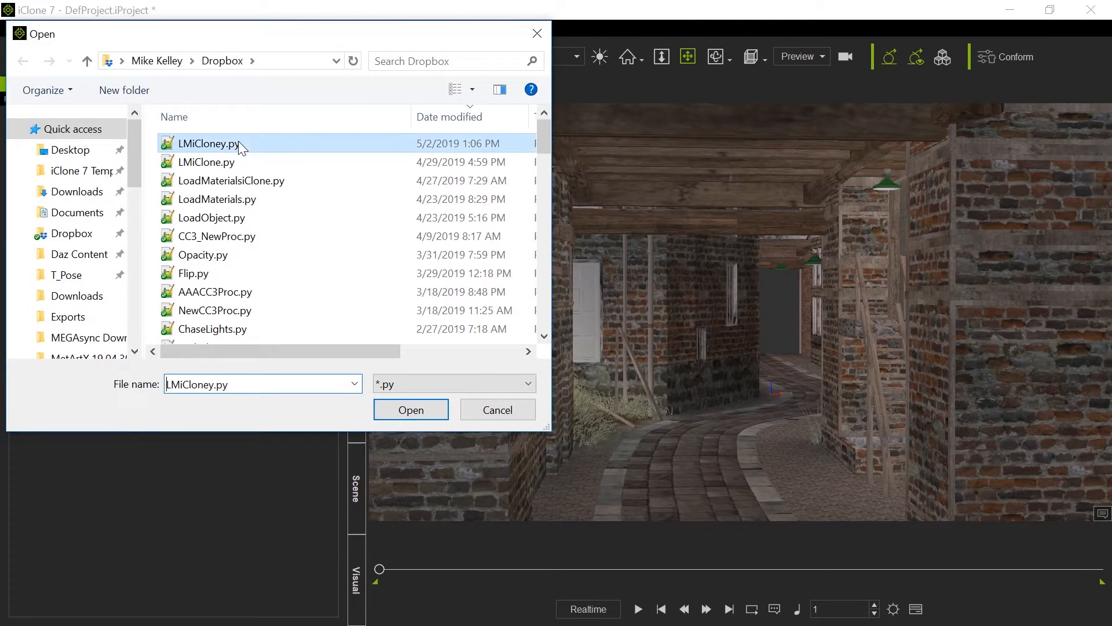
pyautogui.click(410, 409)
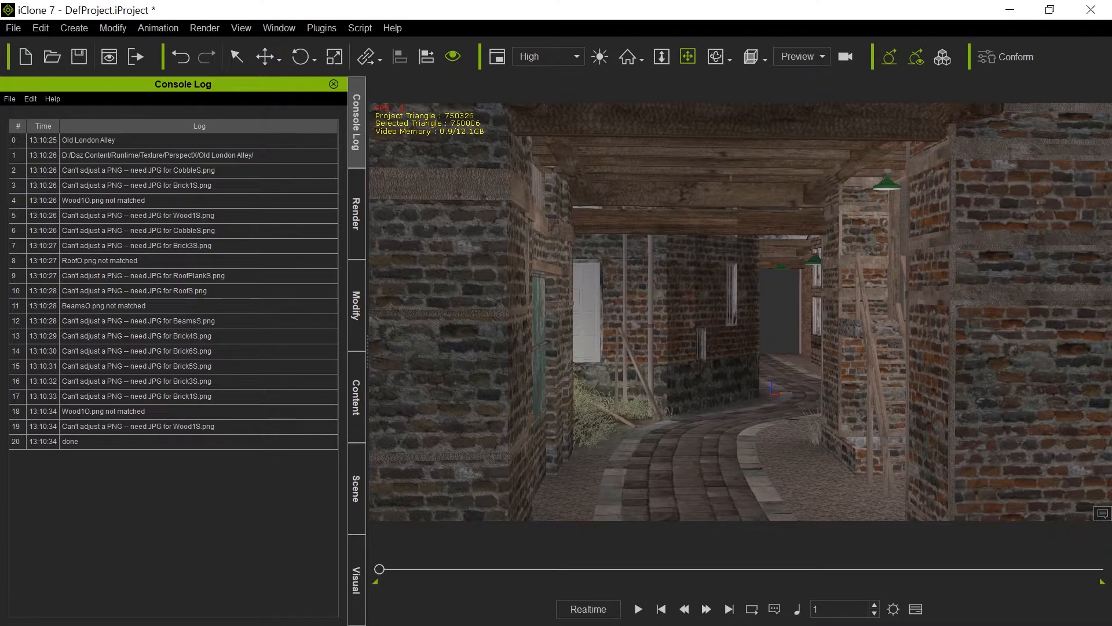
# - Check the Brick4 and other alley materials' newly assigned base colour, bump and roughness maps
pyautogui.click(355, 305)
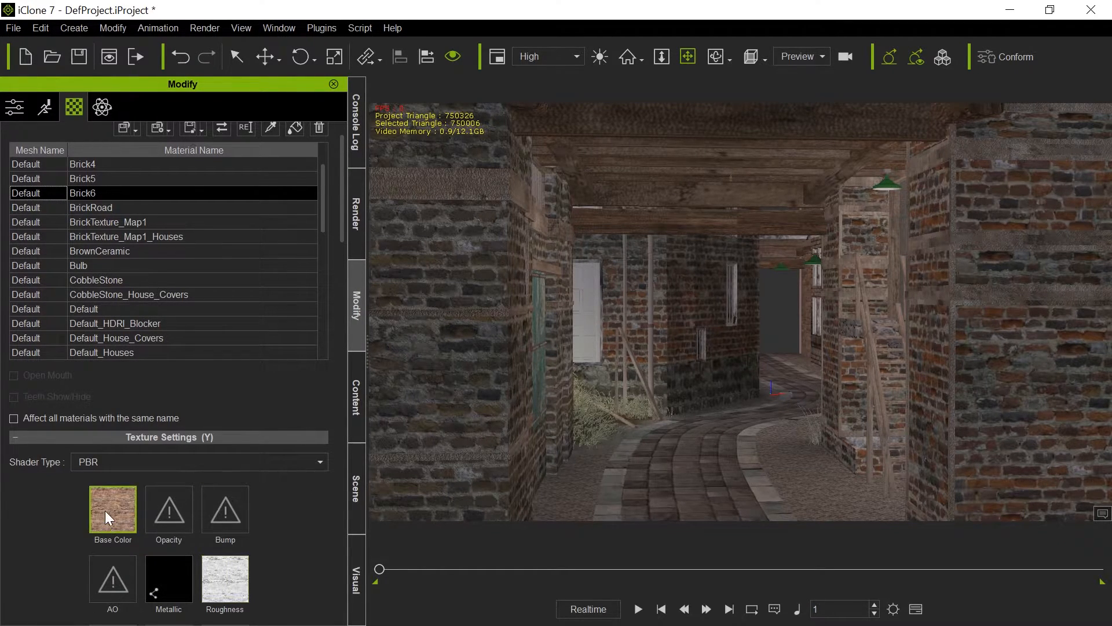
pyautogui.moveTo(36, 209)
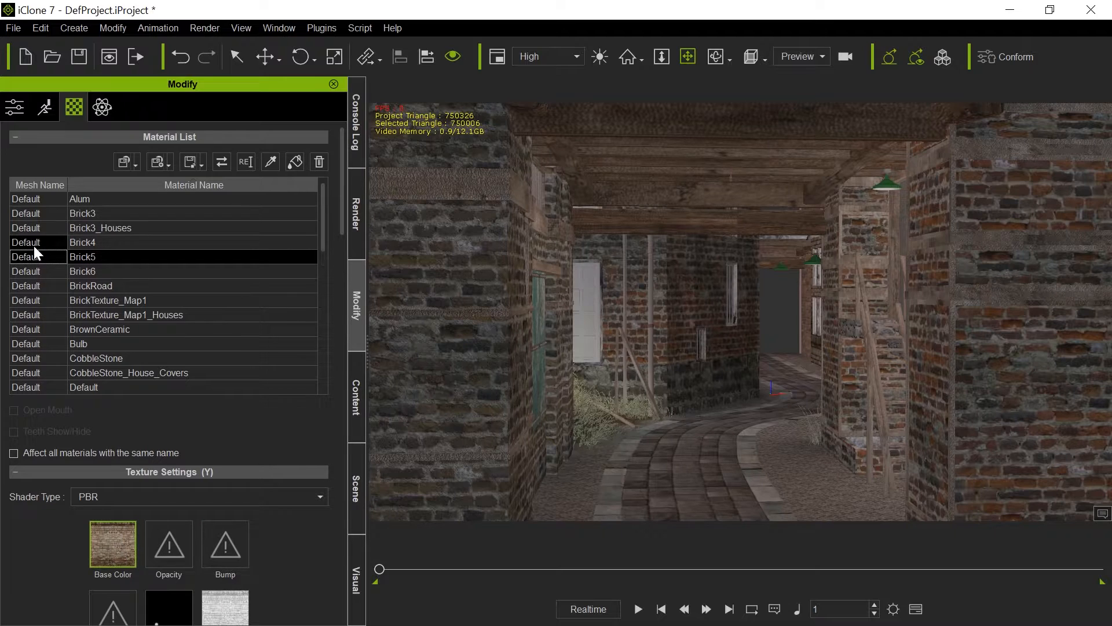
pyautogui.click(81, 242)
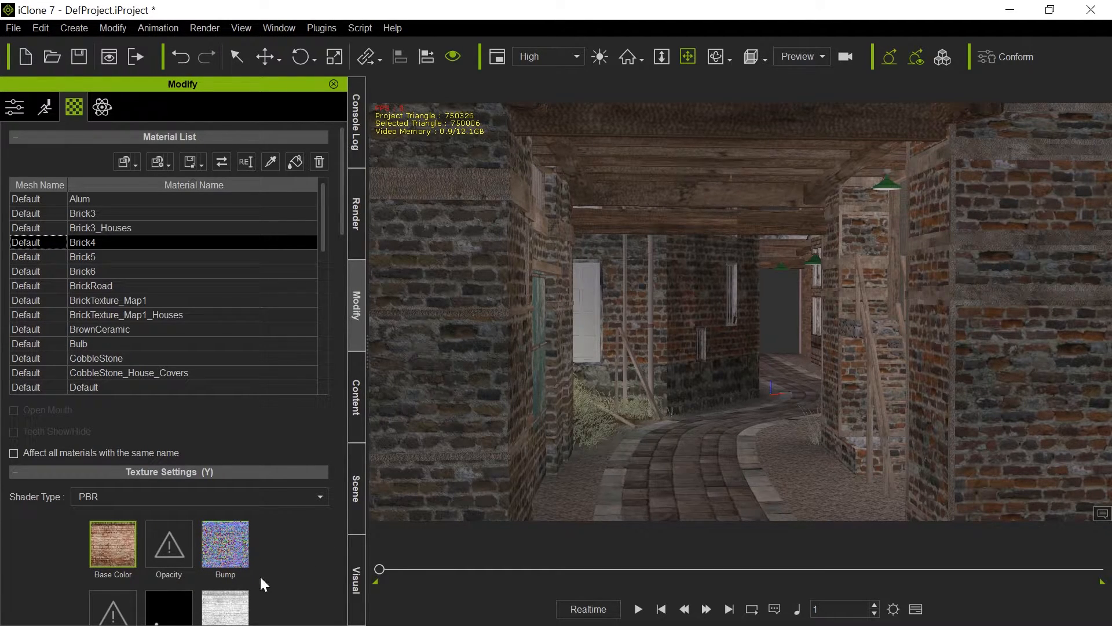
pyautogui.click(99, 228)
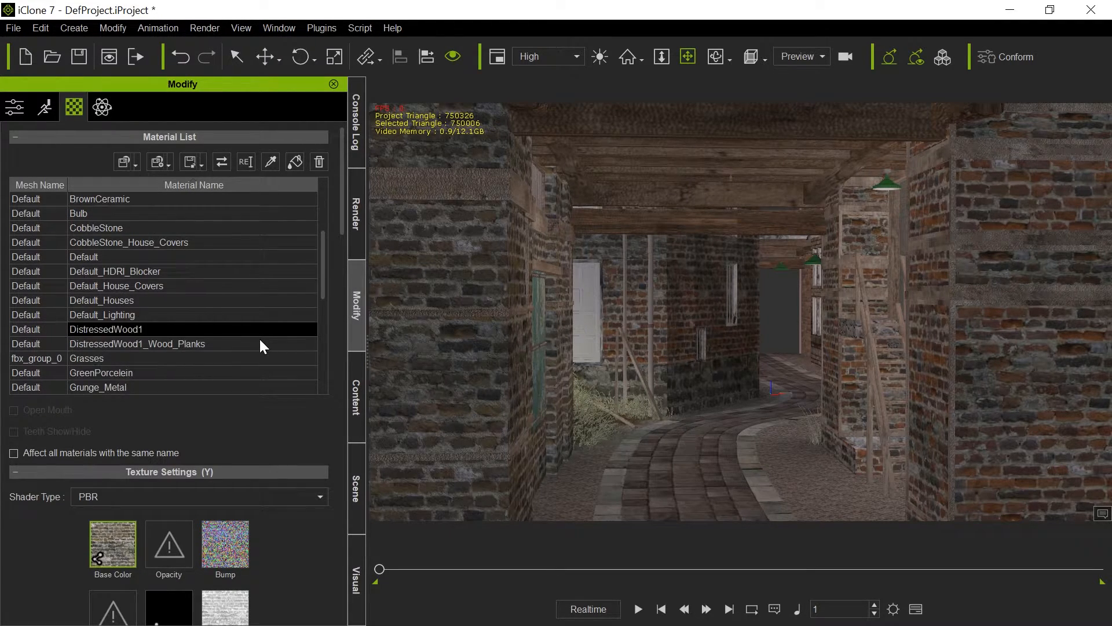
pyautogui.scroll(-3)
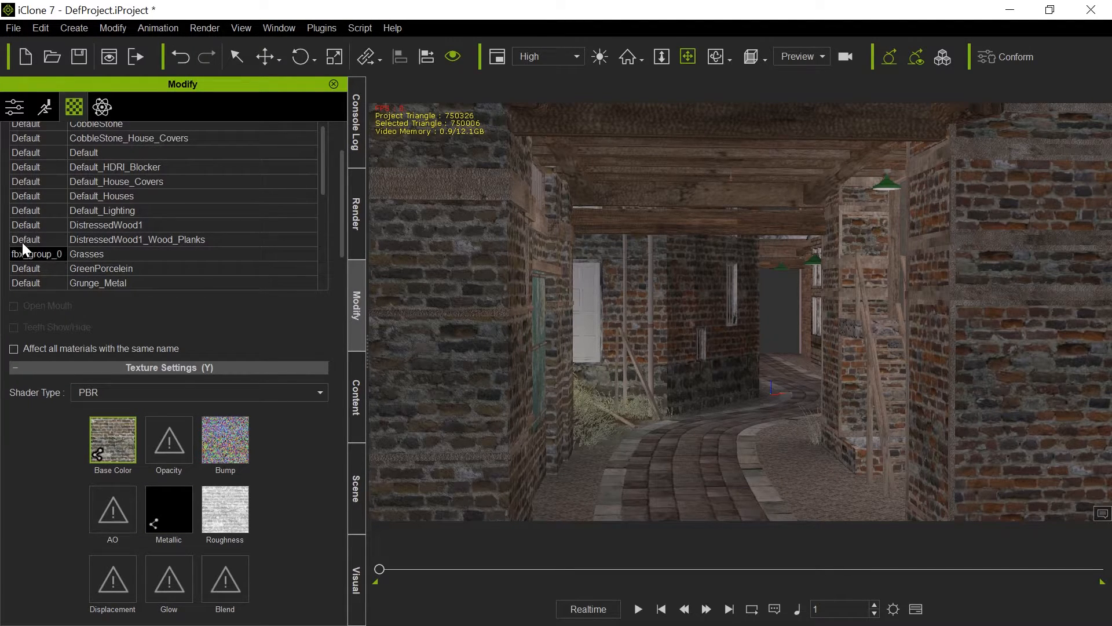
pyautogui.click(87, 253)
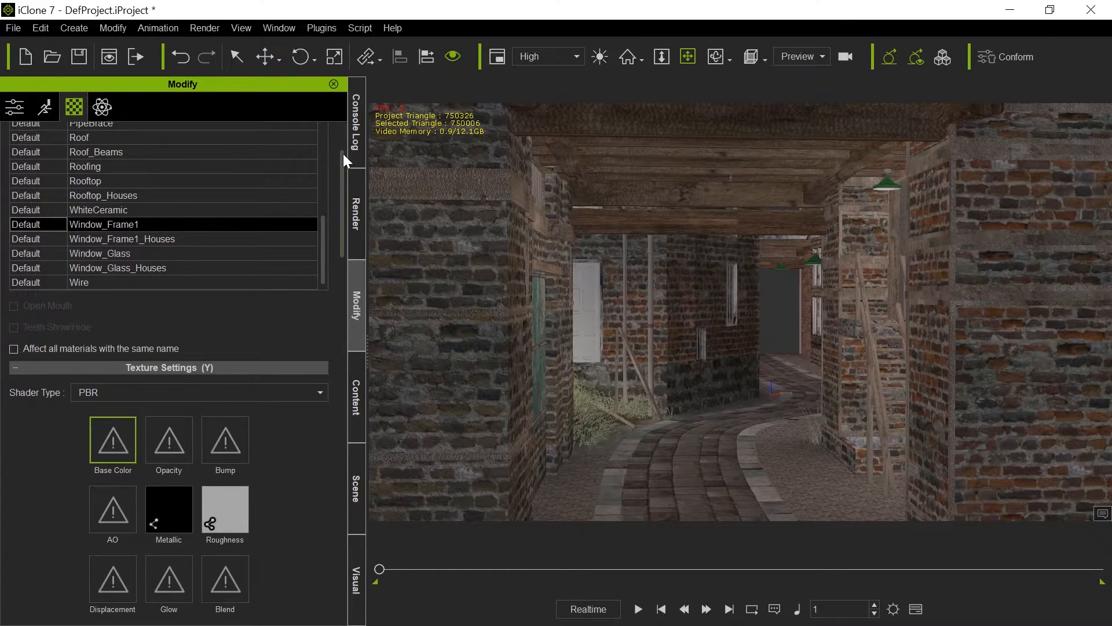
pyautogui.click(356, 120)
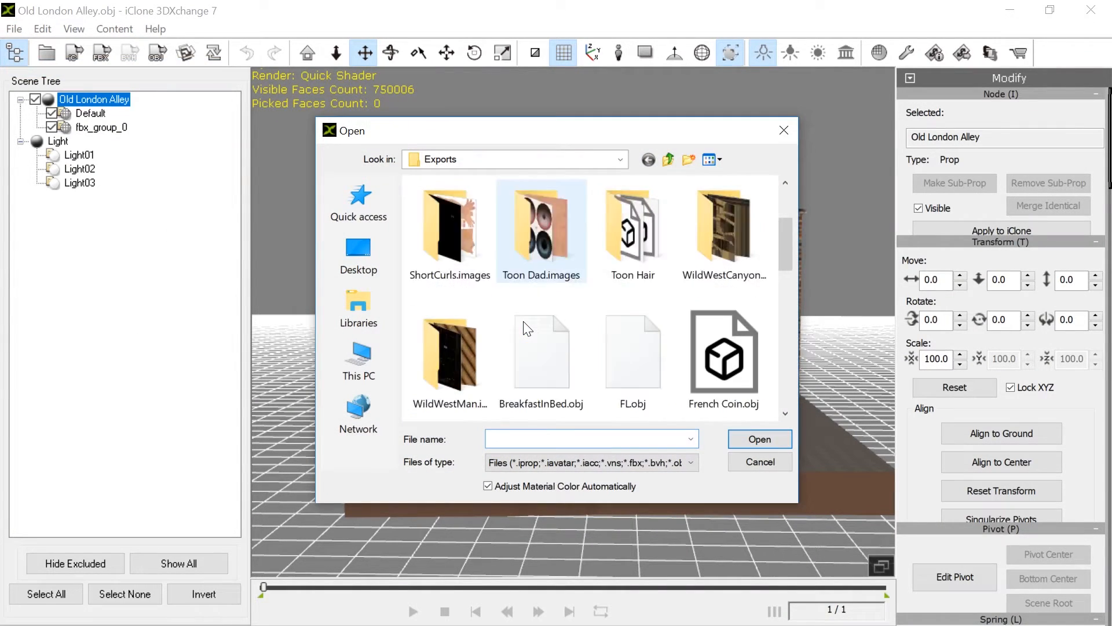
# - Scroll the view over the lava-cracked robot standing in the alley
pyautogui.scroll(-3)
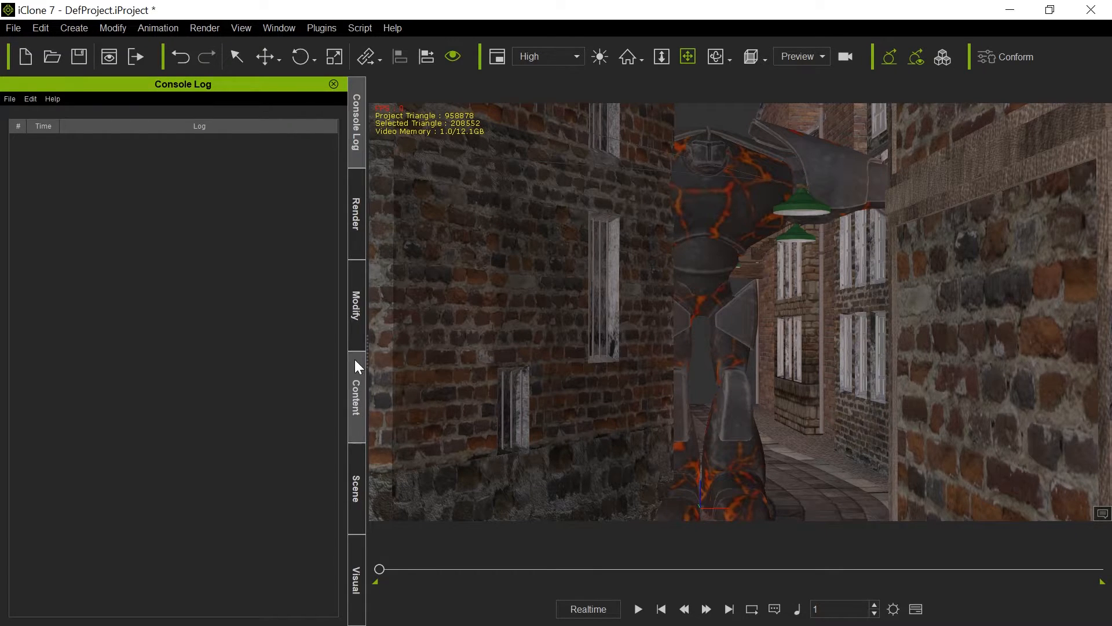
# - Show the scene's prop list with Metal Forge, then bring back the script console log
pyautogui.click(356, 485)
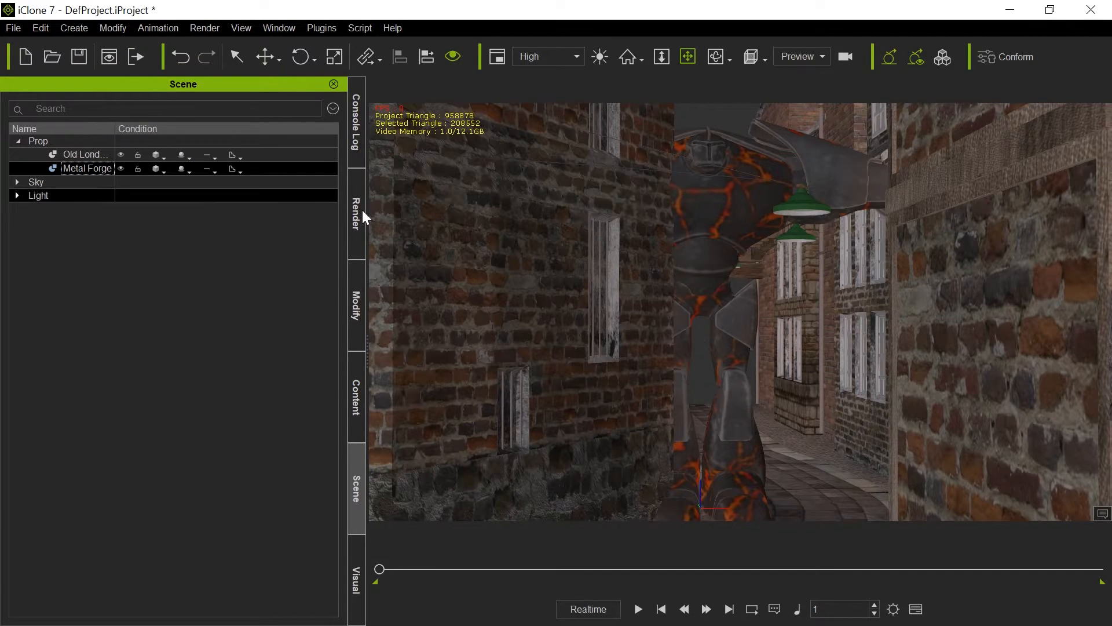
pyautogui.click(356, 124)
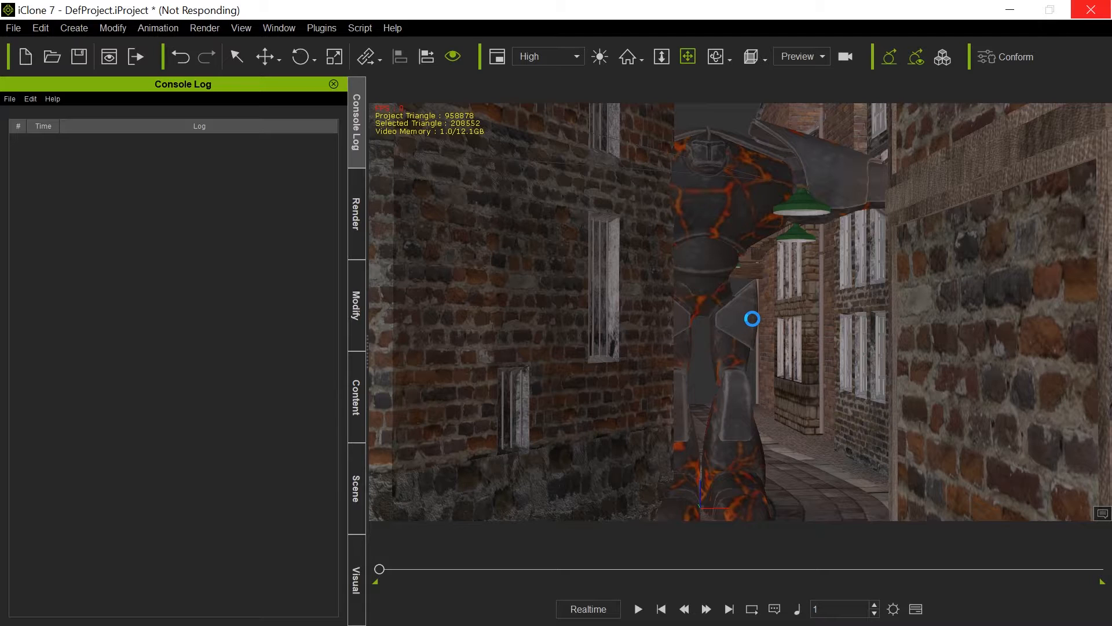
pyautogui.moveTo(728, 278)
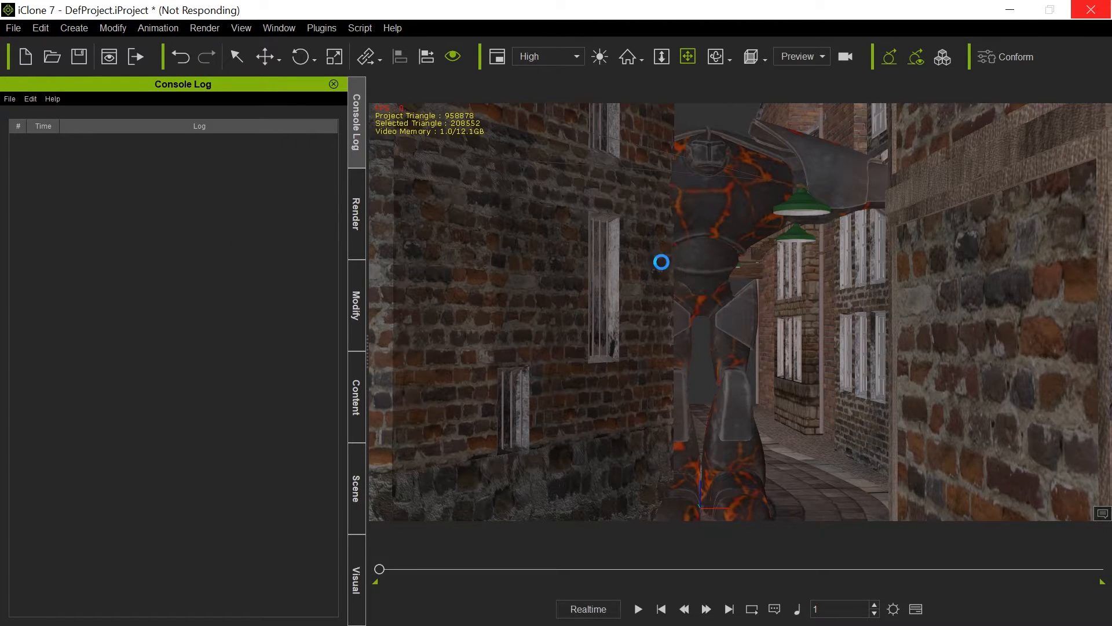
pyautogui.moveTo(727, 186)
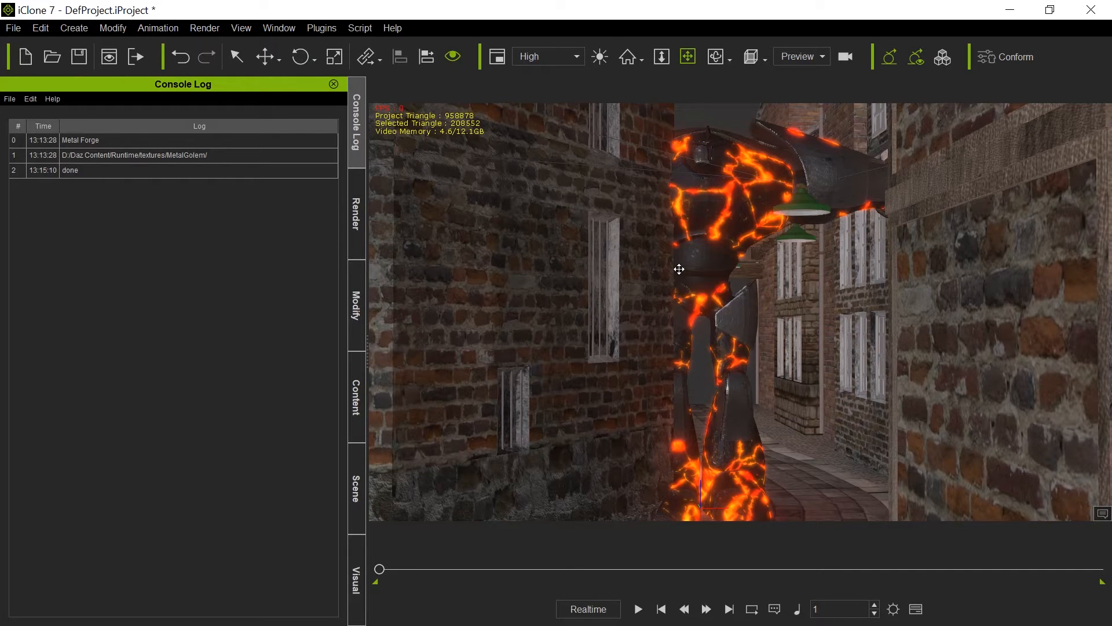
# - Swing the view past the glowing Metal Forge robot and bring up its material settings
pyautogui.moveTo(679, 270); pyautogui.dragTo(644, 273)
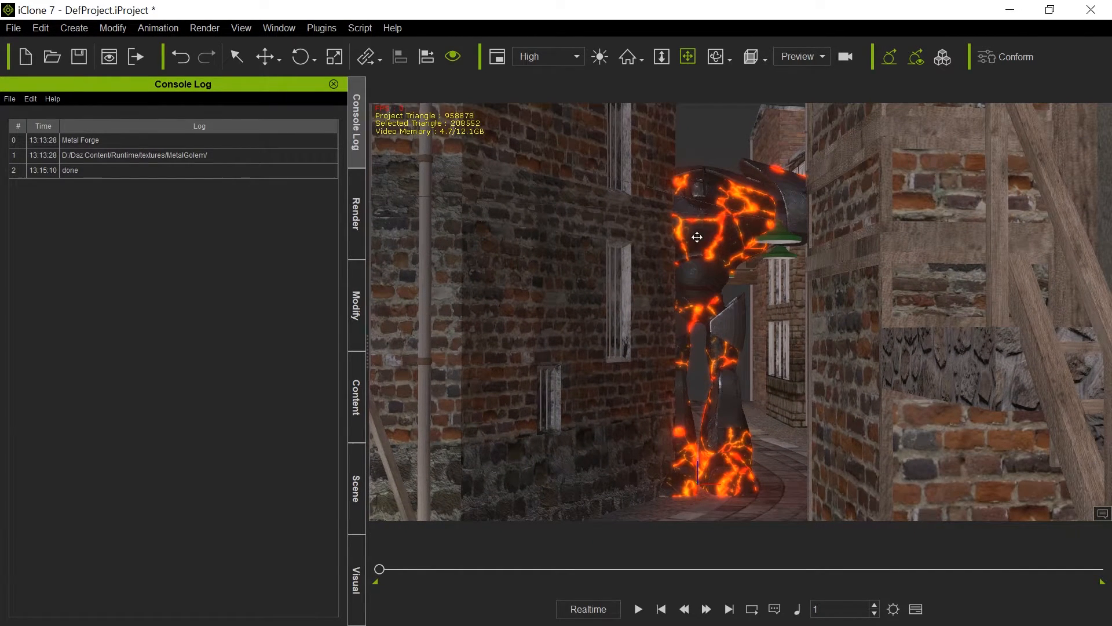
pyautogui.click(356, 305)
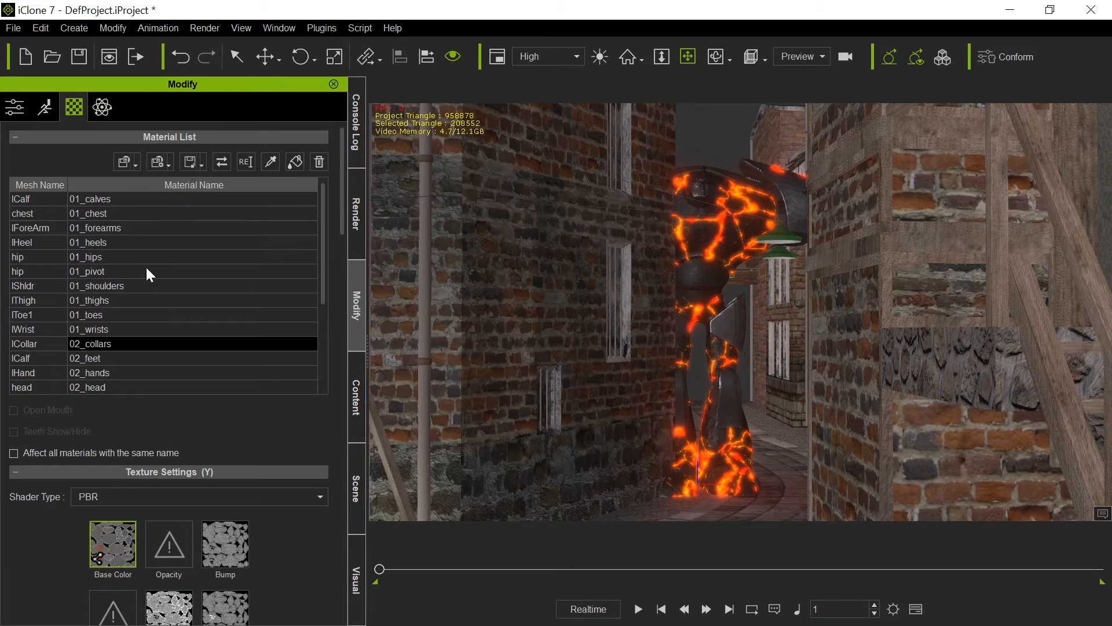
# - Inspect the calves material's base colour, metallic, roughness and glow maps with self illumination 42
pyautogui.click(141, 229)
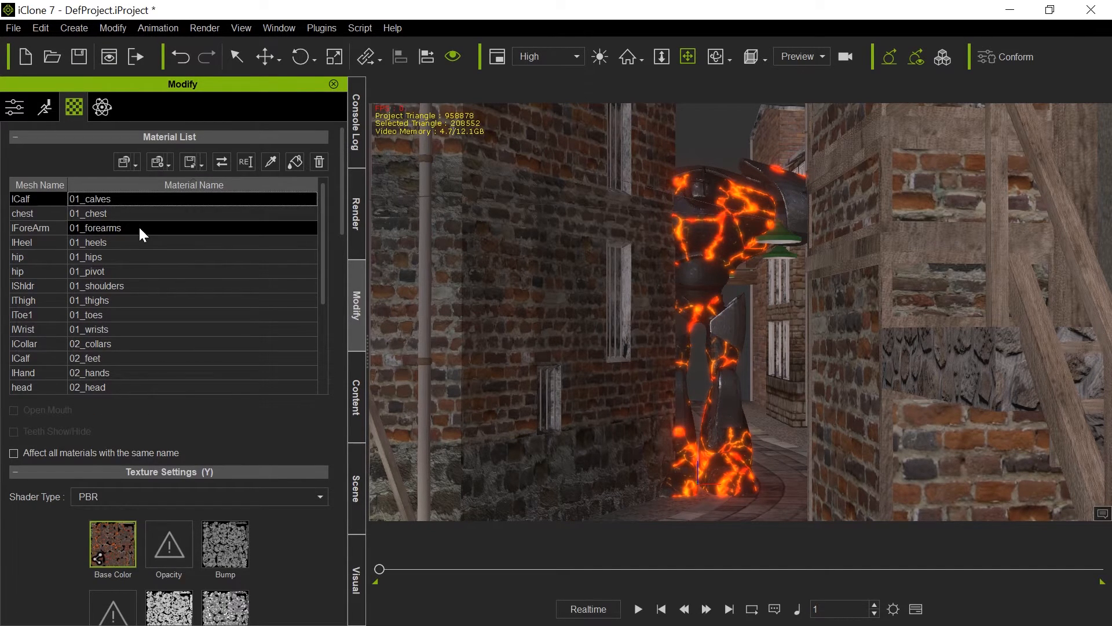
pyautogui.scroll(-3)
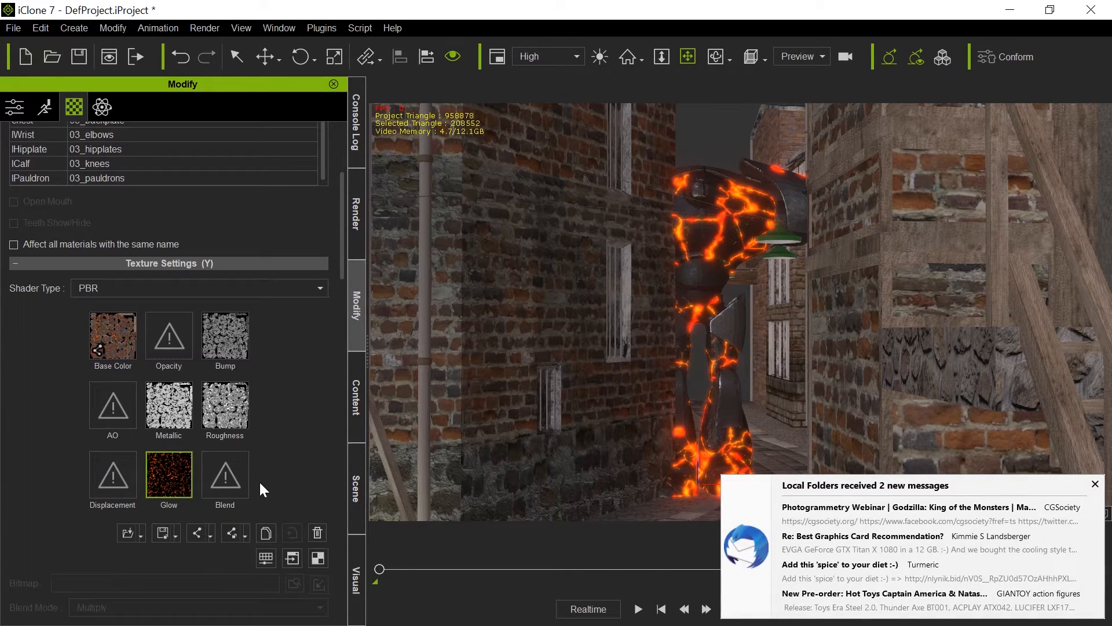
pyautogui.scroll(-3)
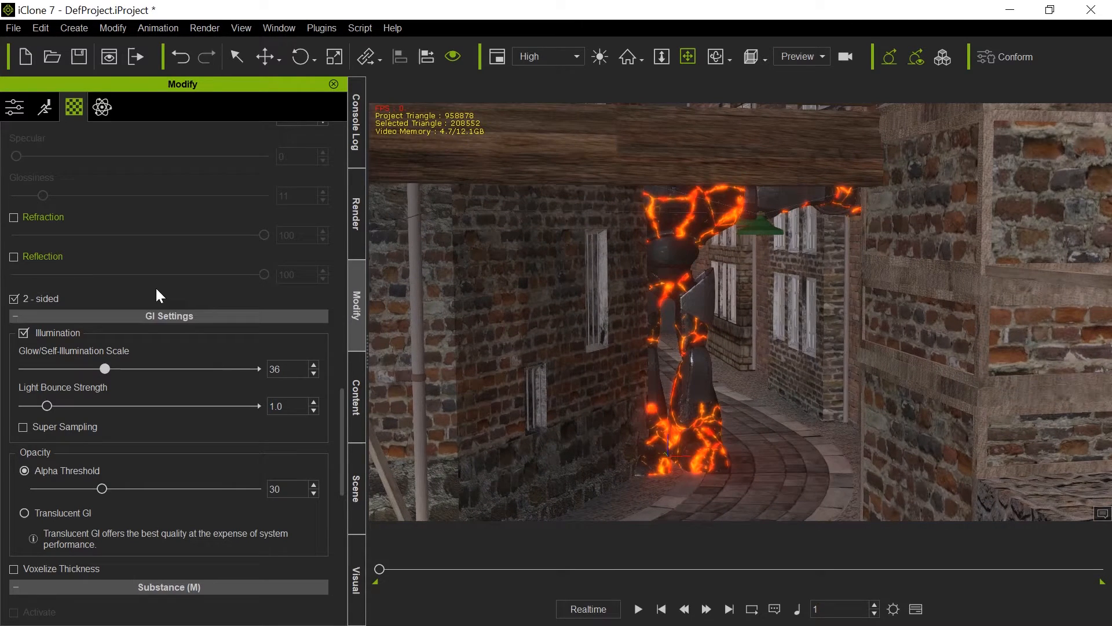
pyautogui.scroll(3)
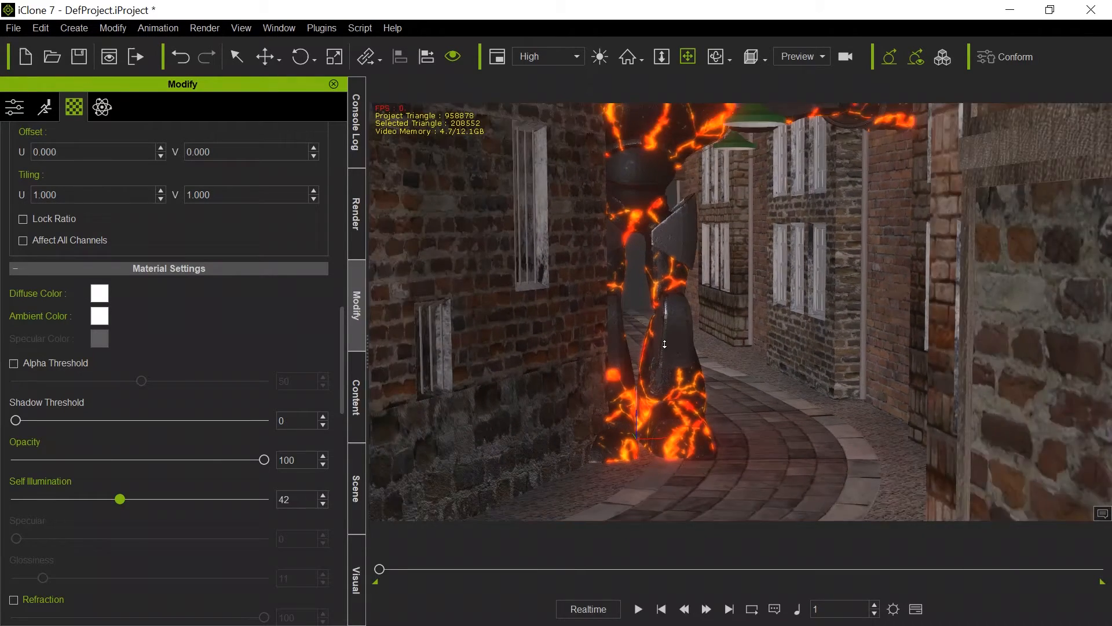
pyautogui.click(355, 576)
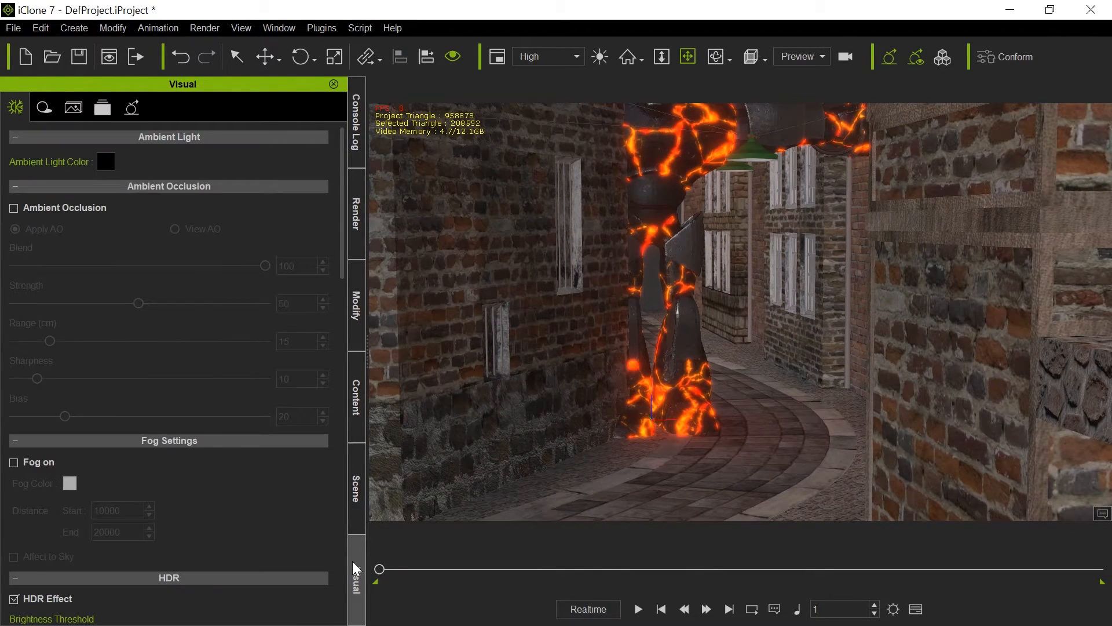
# - Check HDR Effect and Activate IBL in the Visual settings, then switch to 3DXchange
pyautogui.scroll(-3)
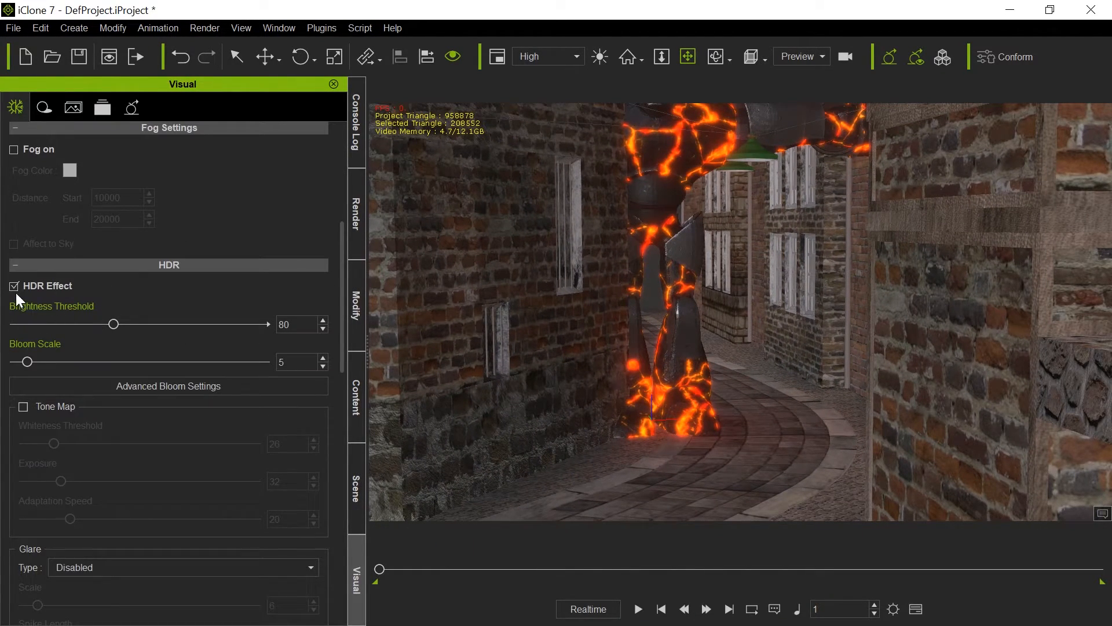
pyautogui.scroll(-3)
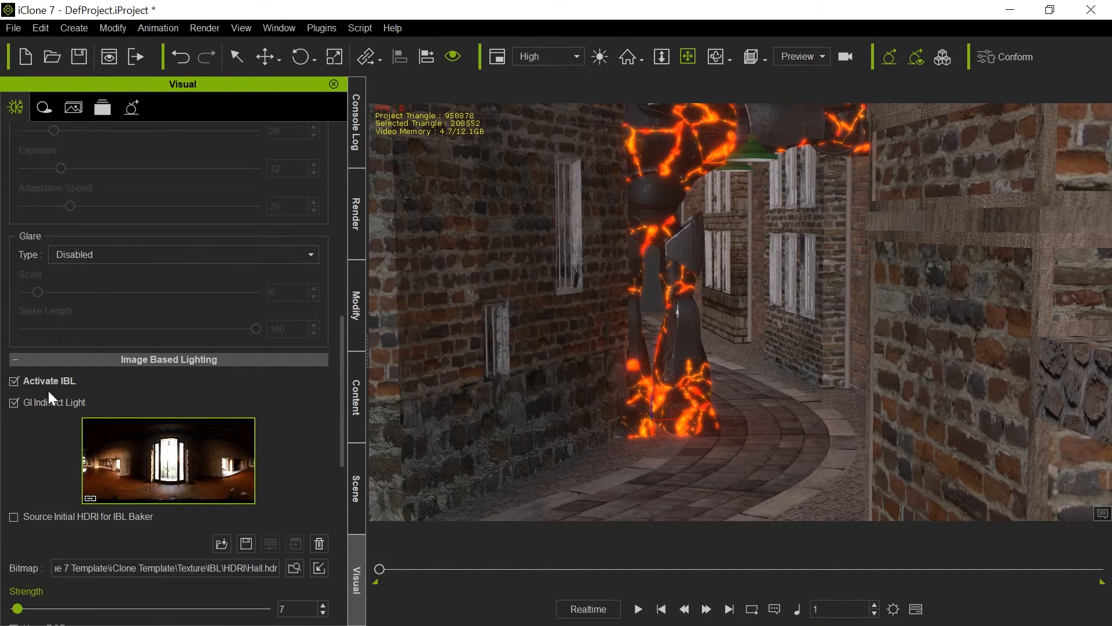
pyautogui.click(13, 381)
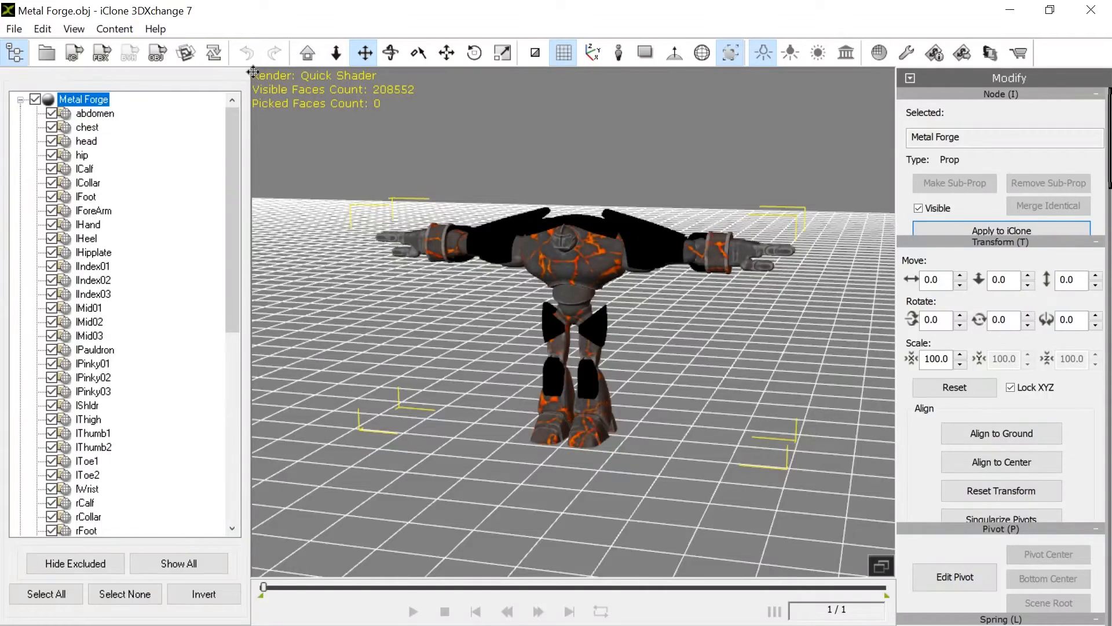
# - Load the NYStores1.obj storefront building in 3DXchange via File > Open
pyautogui.click(13, 29)
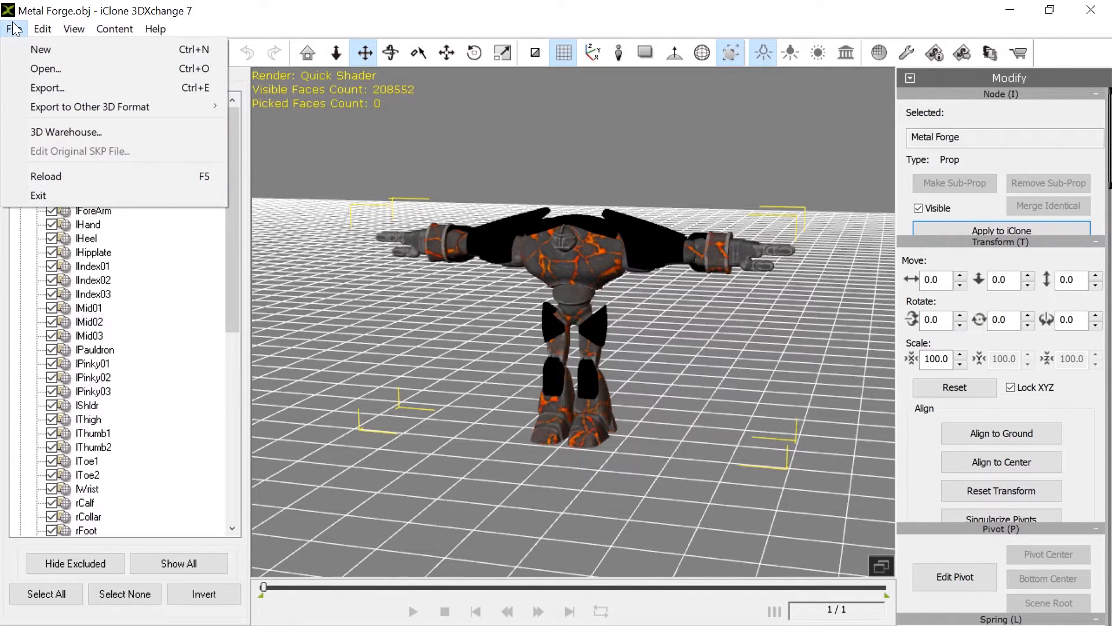
pyautogui.click(45, 68)
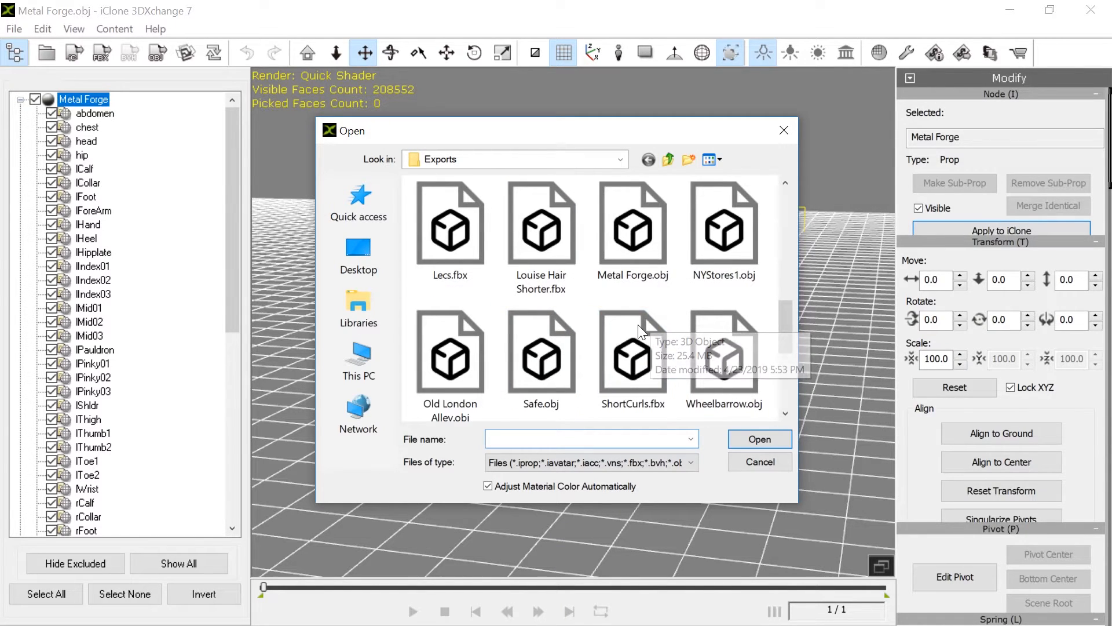
pyautogui.click(759, 438)
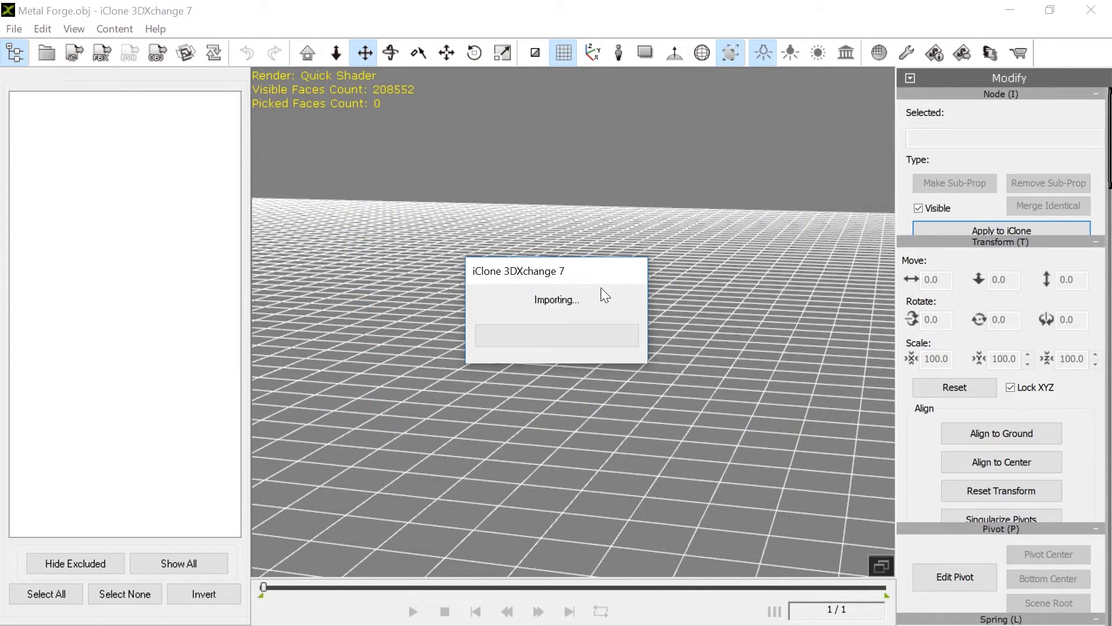
pyautogui.moveTo(574, 233)
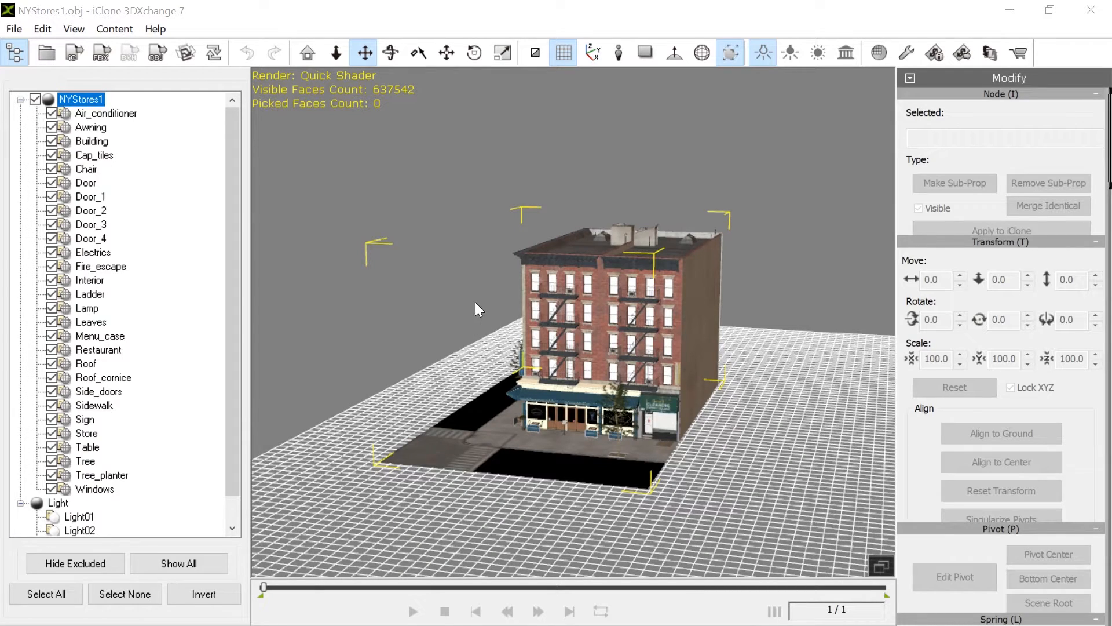
pyautogui.click(81, 99)
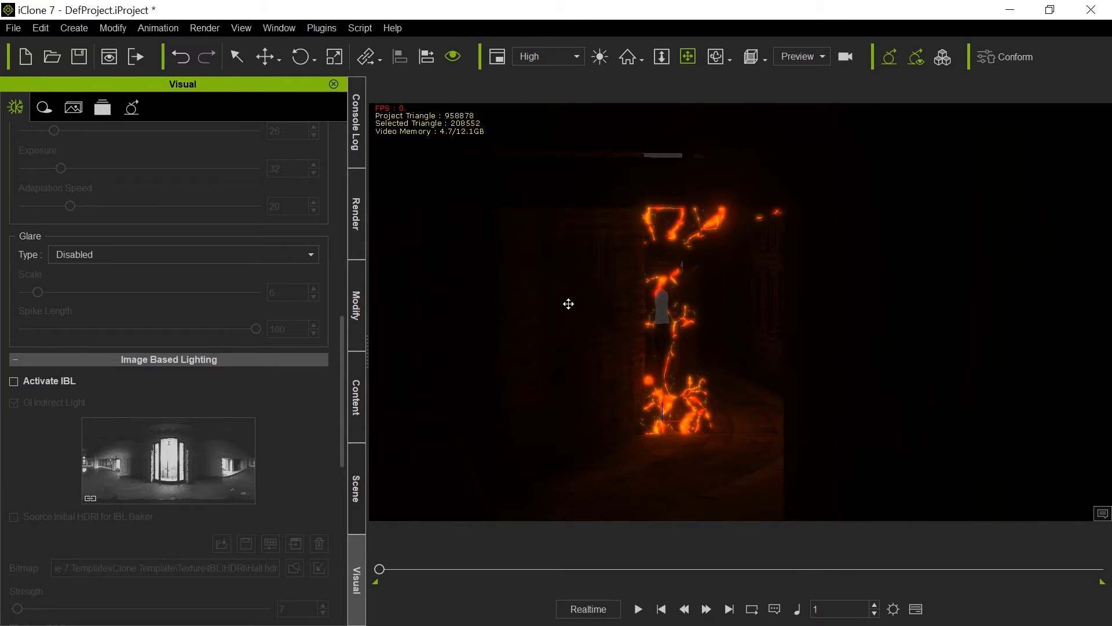
pyautogui.moveTo(669, 271)
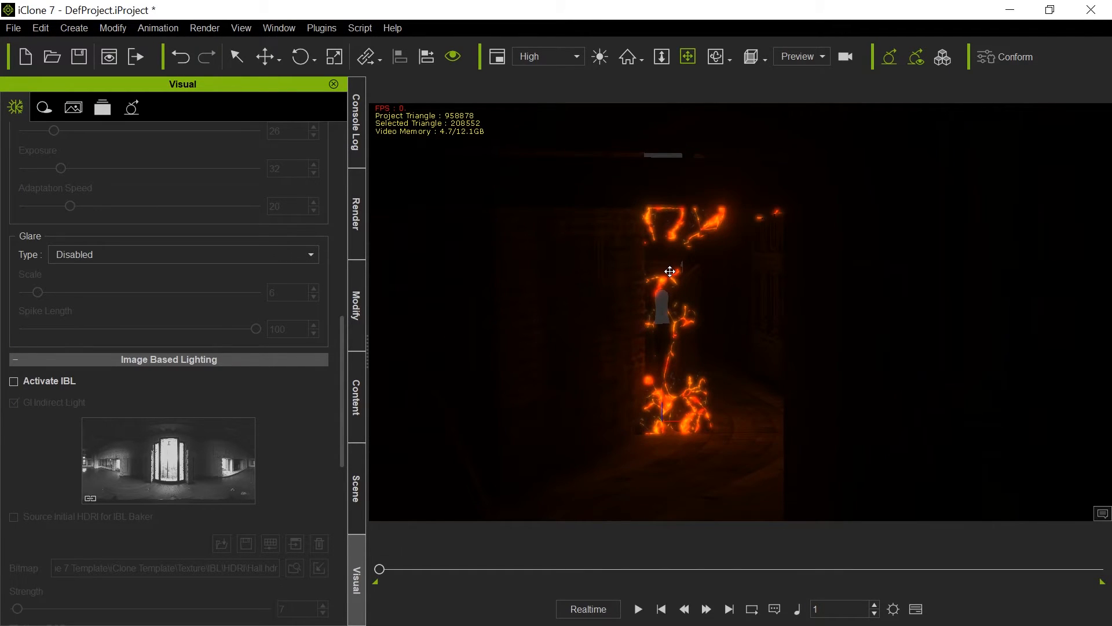
# - Clear the Metal Forge prop from the scene list and send NYStores1 into iClone
pyautogui.click(355, 489)
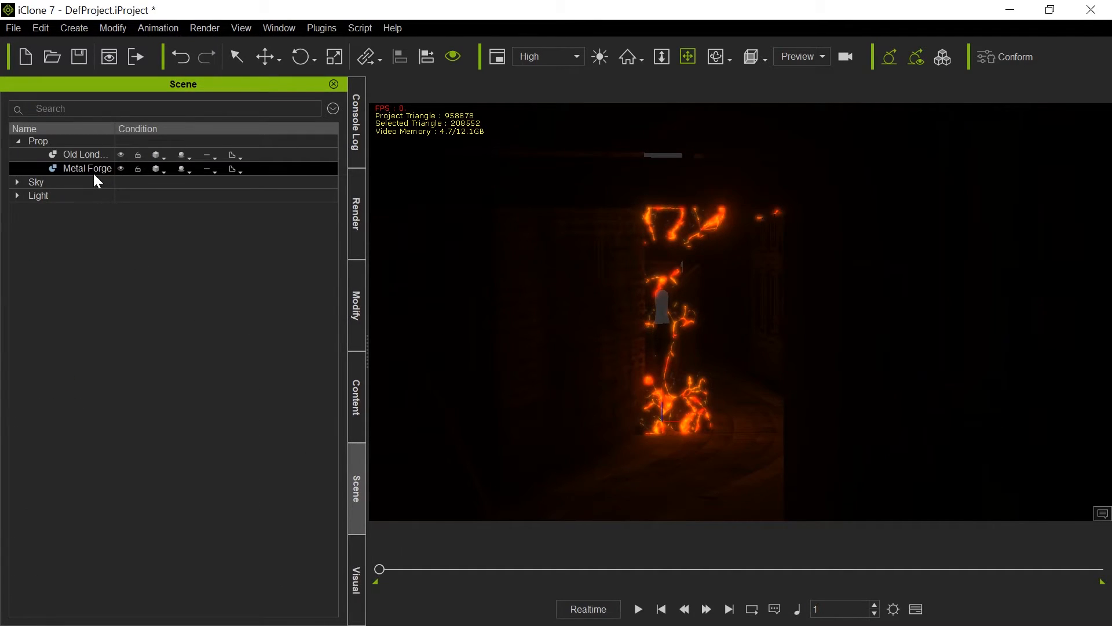
pyautogui.click(85, 154)
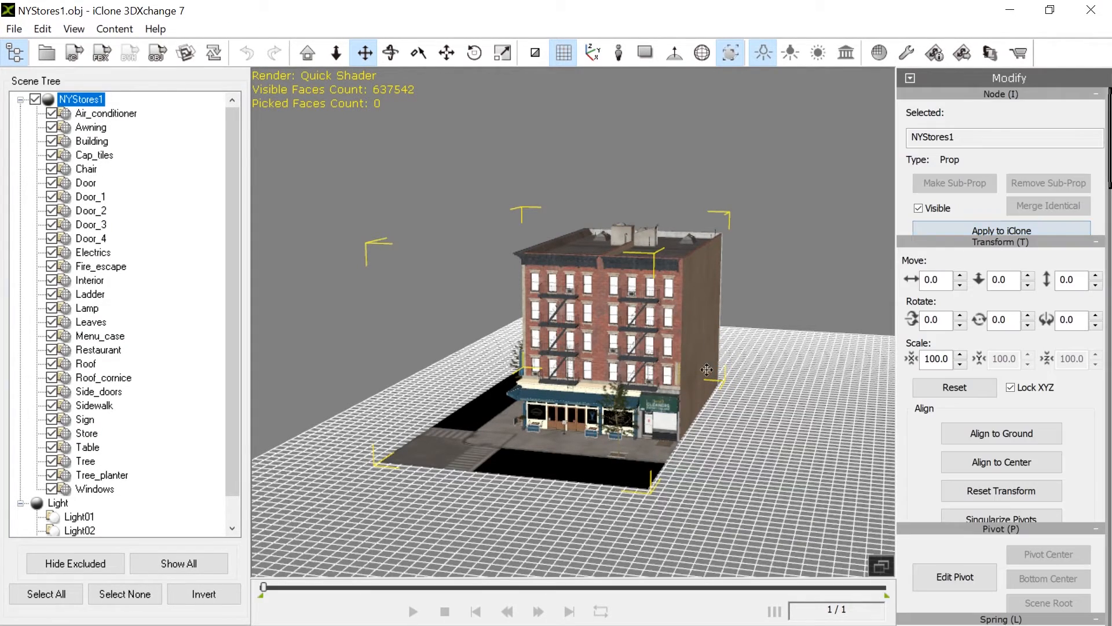
pyautogui.click(1001, 230)
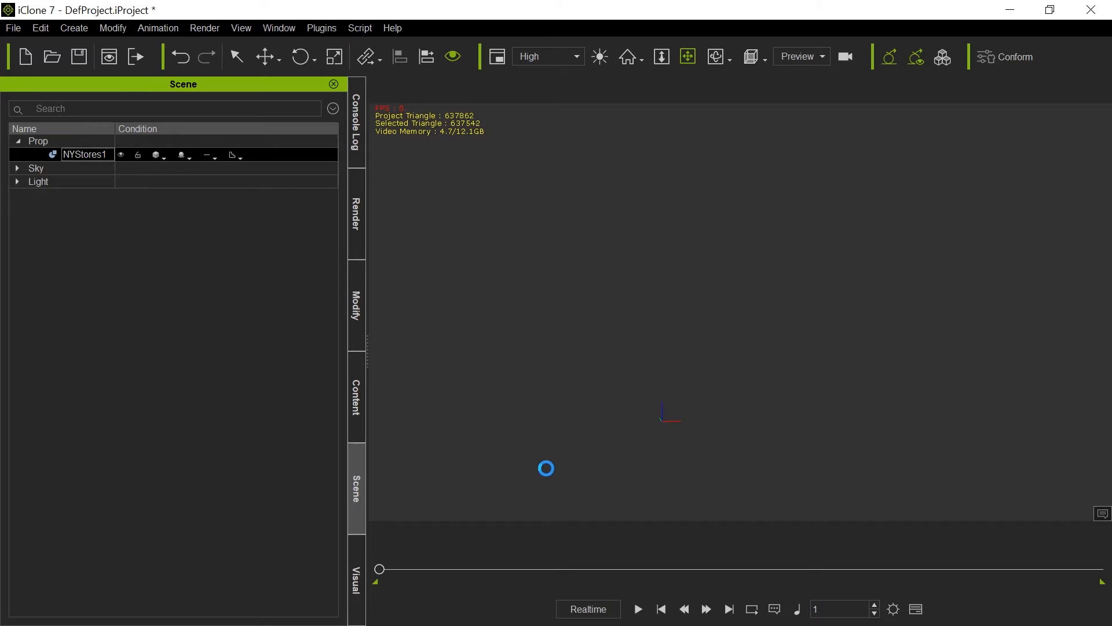
pyautogui.moveTo(643, 306)
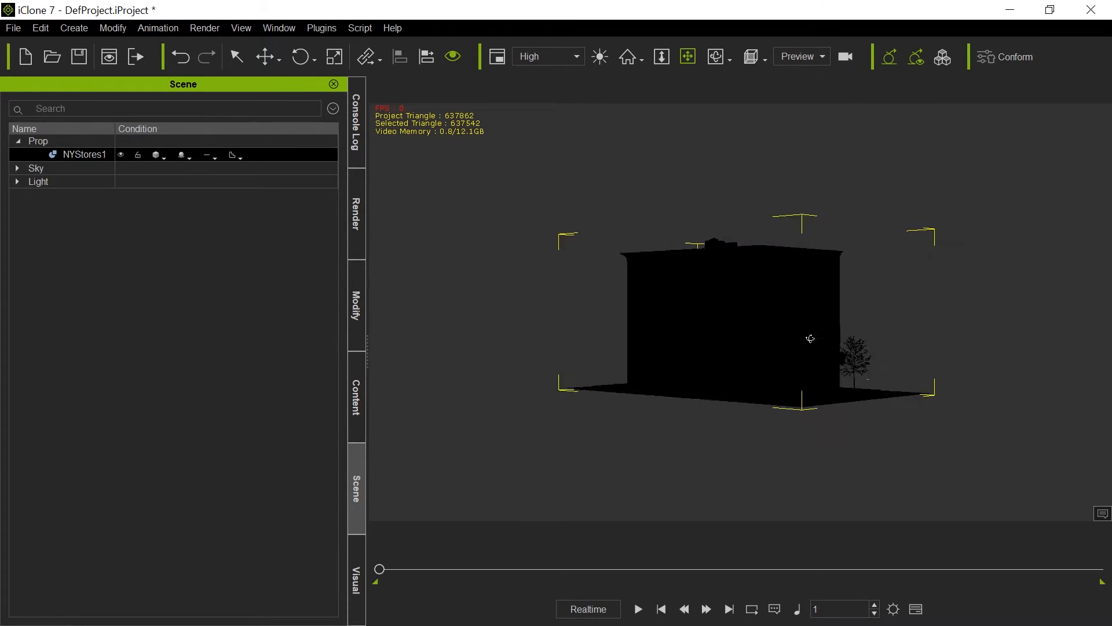
# - Enable Activate IBL in the Visual settings so NYStores1 is lit, then show the Console Log
pyautogui.click(356, 575)
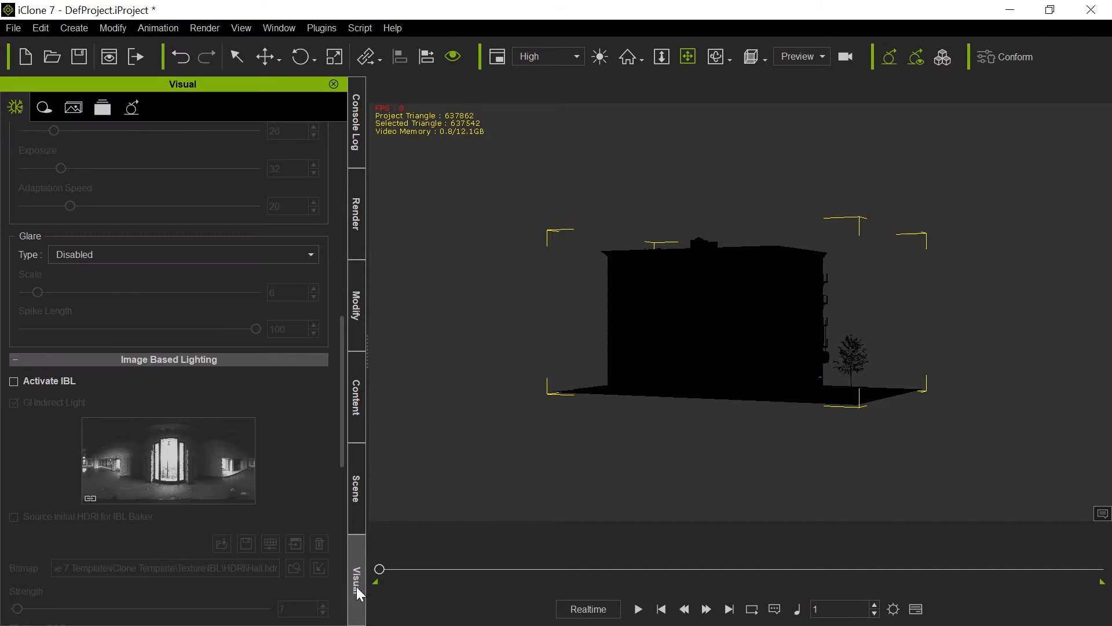
pyautogui.click(12, 381)
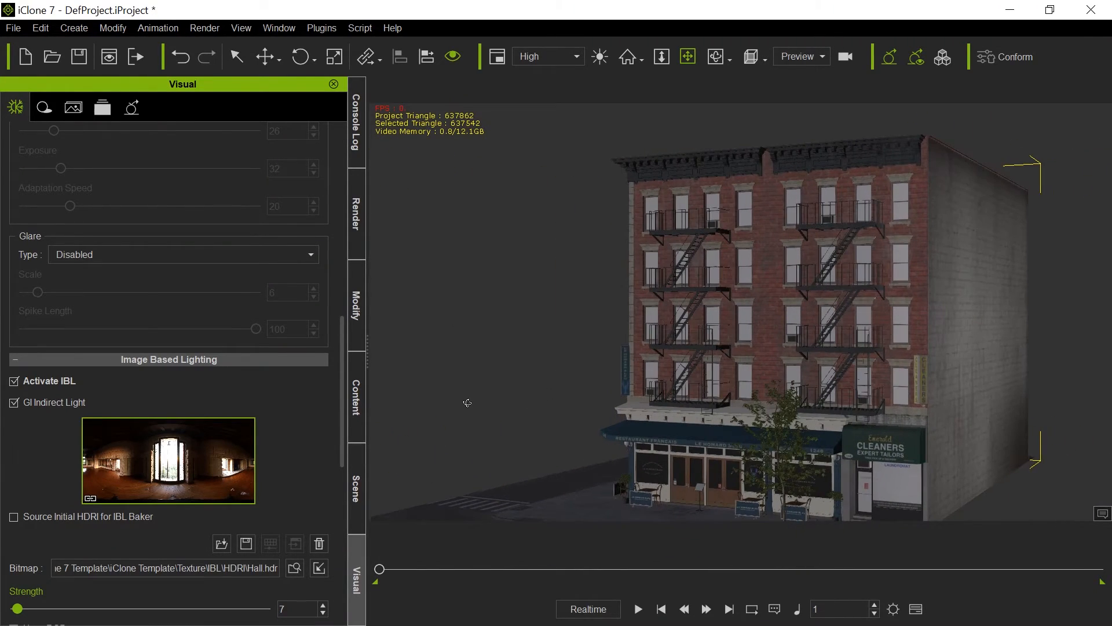
pyautogui.click(356, 121)
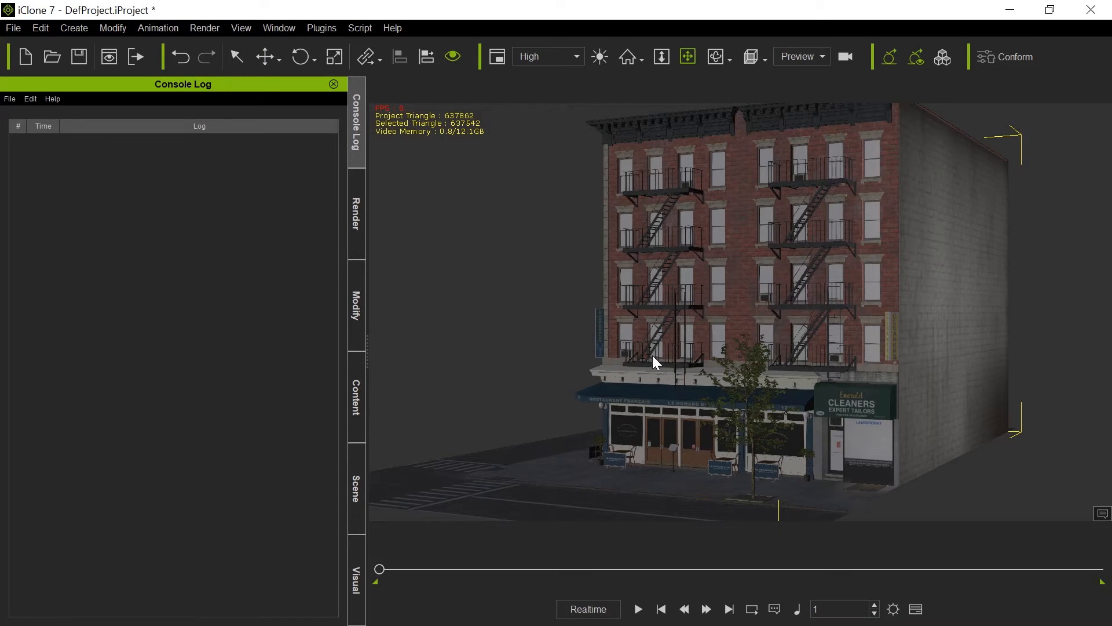
pyautogui.moveTo(752, 385)
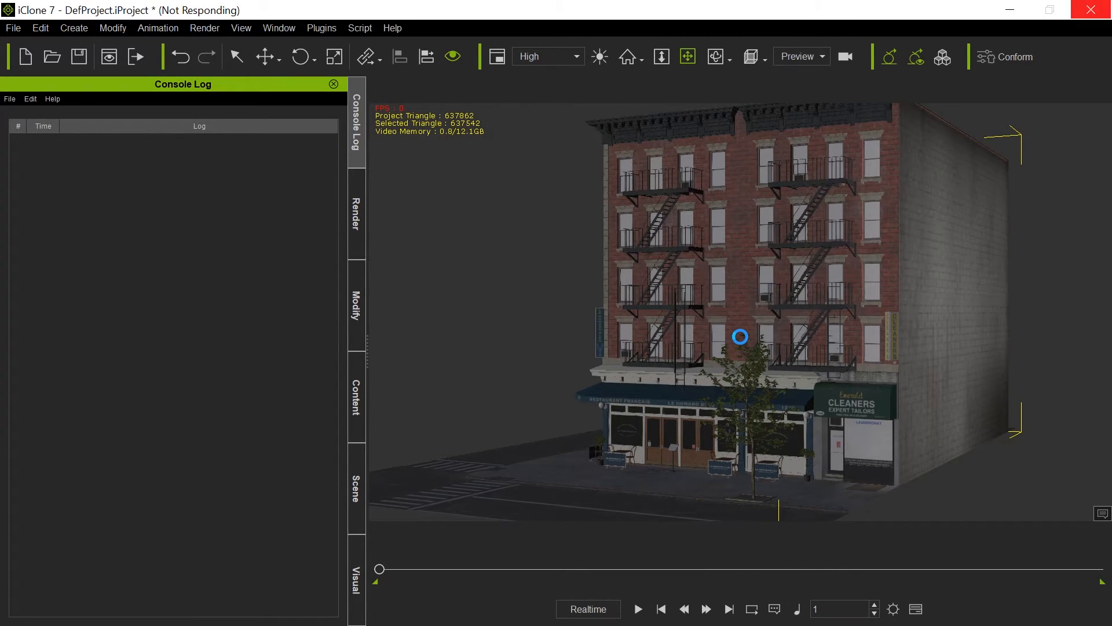
pyautogui.moveTo(862, 275)
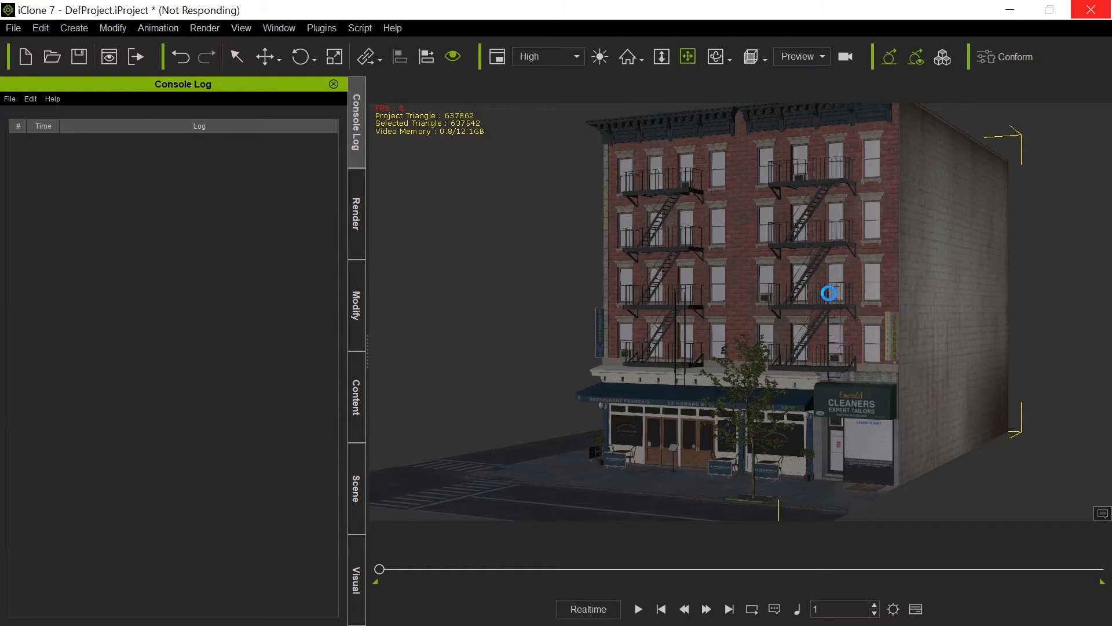
pyautogui.moveTo(144, 280)
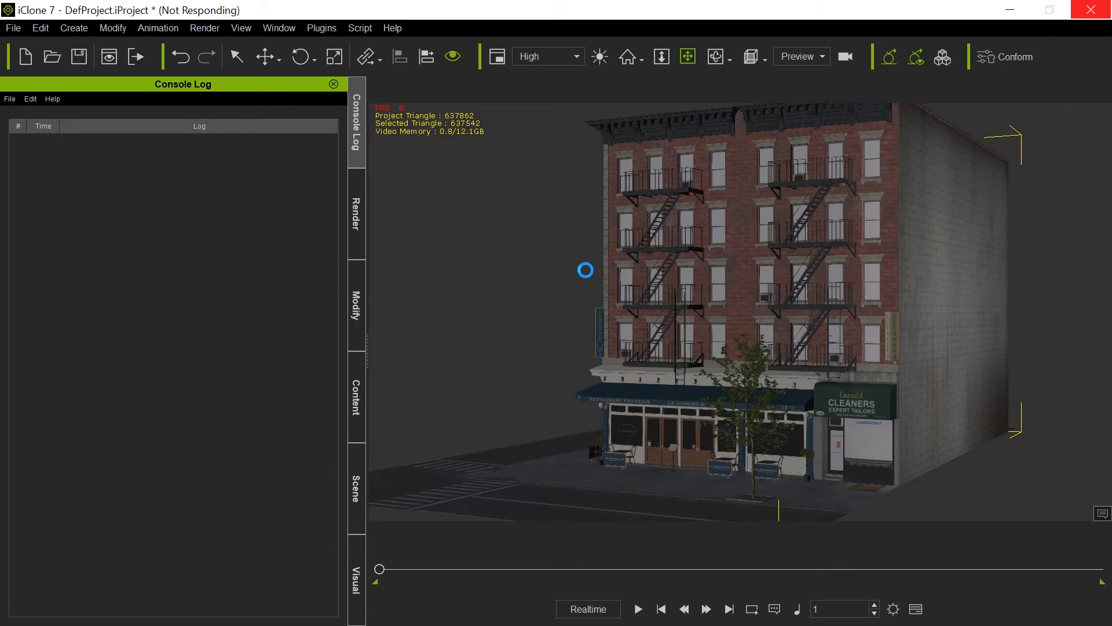
pyautogui.moveTo(262, 270)
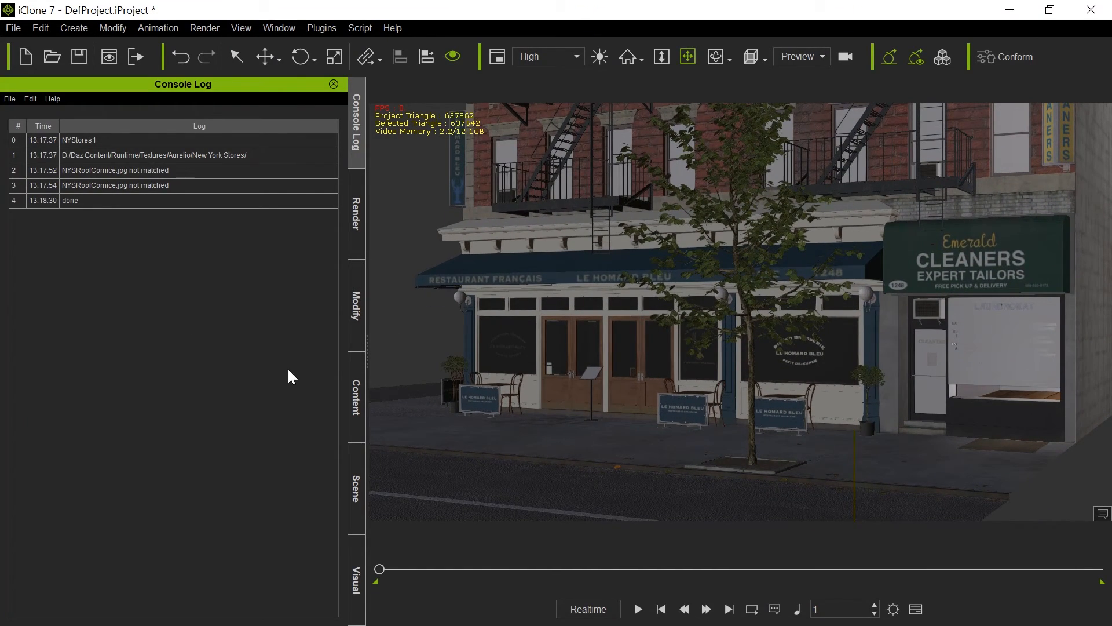
# - Show NYStores1's material list and inspect an Air_conditioner material's PBR texture channels
pyautogui.click(355, 304)
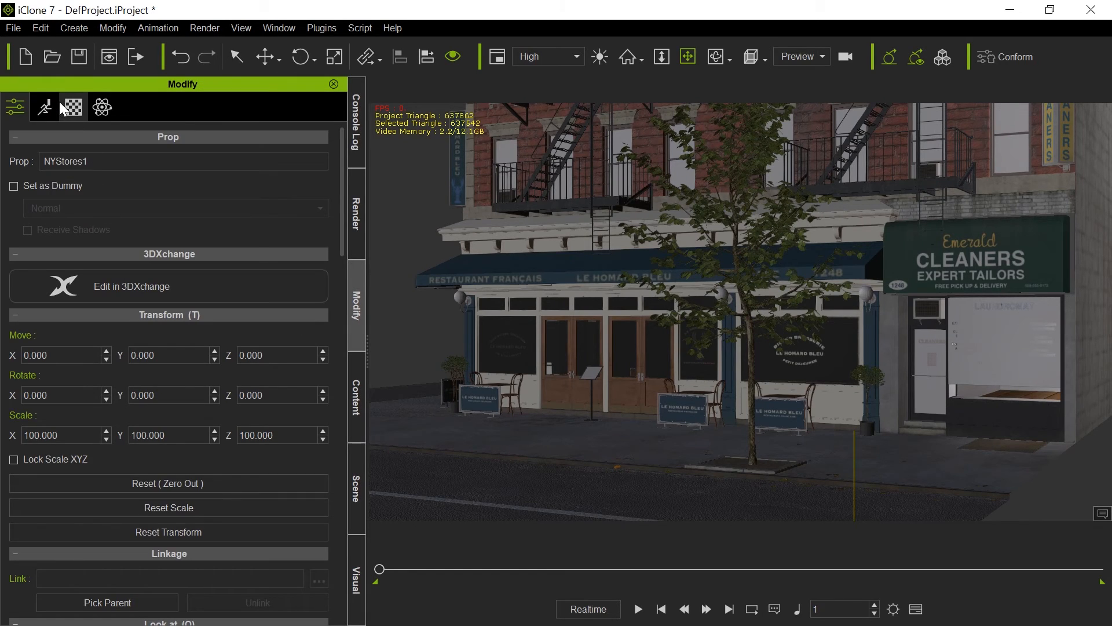
pyautogui.click(72, 107)
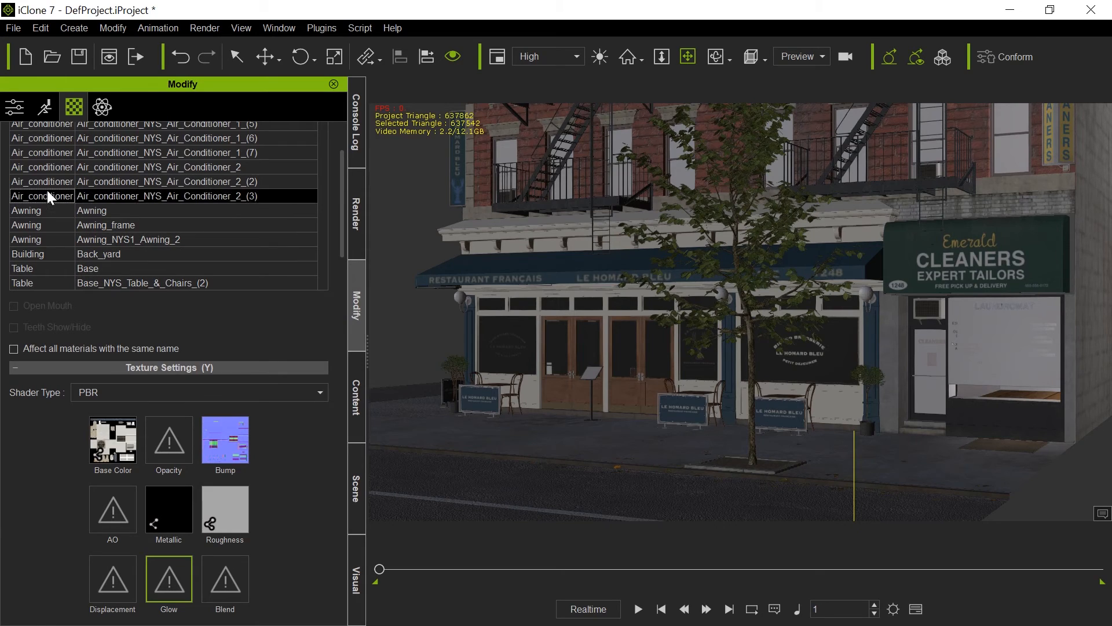
pyautogui.click(99, 254)
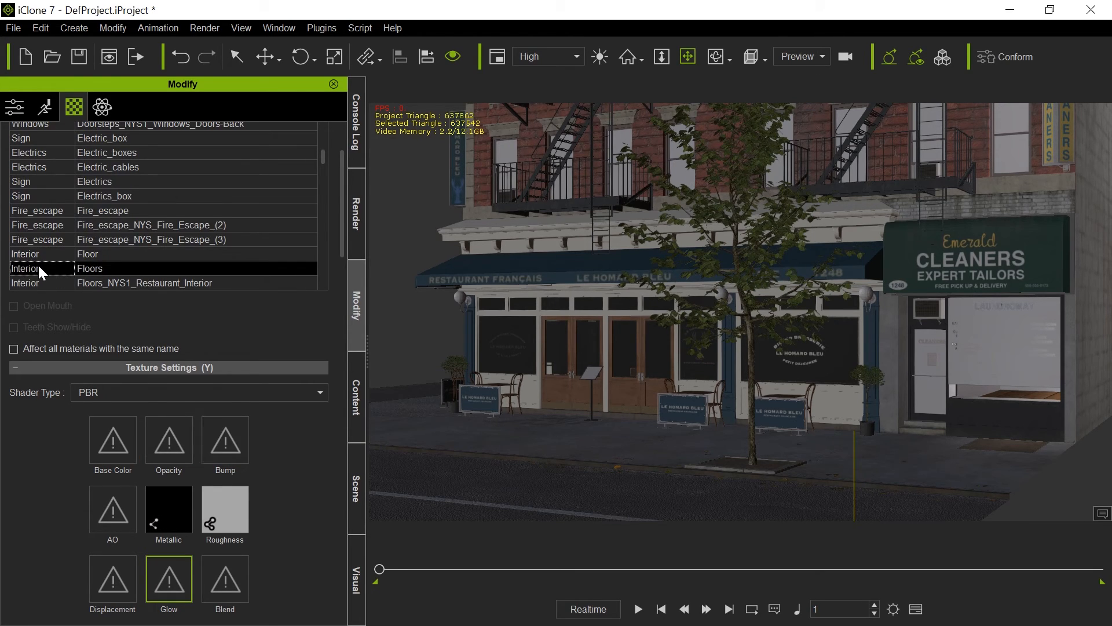
# - Inspect a Tree material and the Leaves_NYS_Leaves_2_(2) material's base colour, opacity and bump maps
pyautogui.scroll(-3)
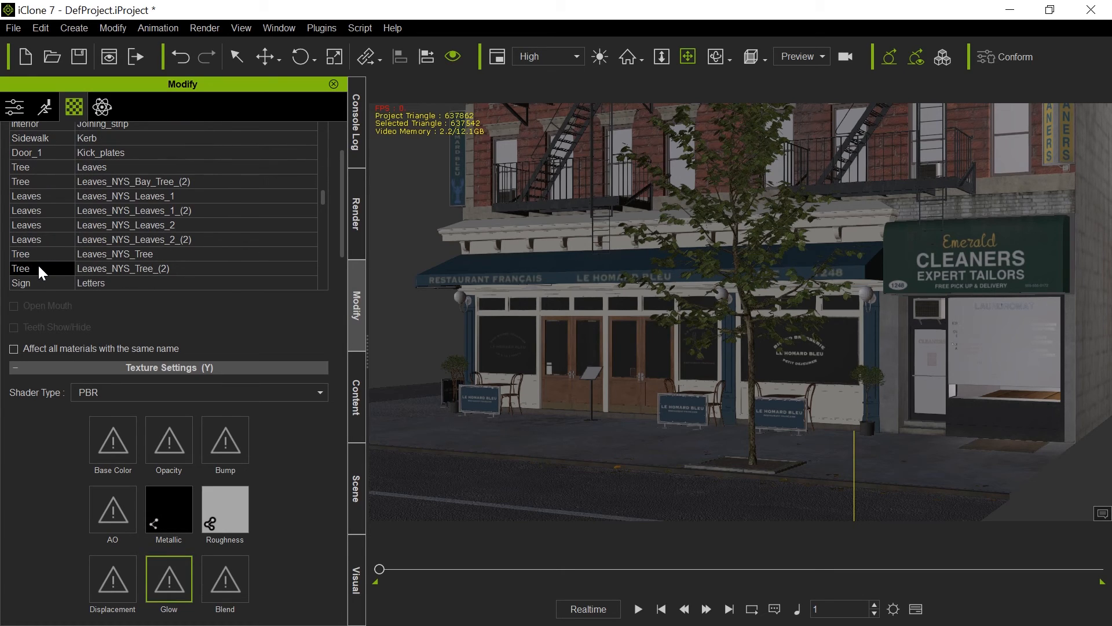
pyautogui.click(141, 267)
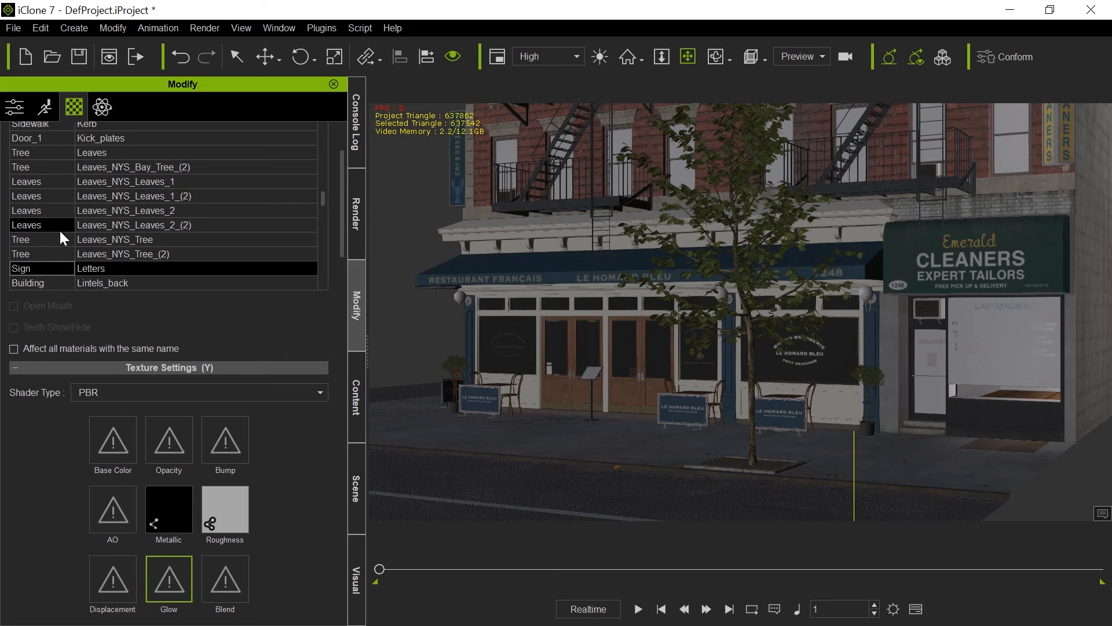
pyautogui.click(141, 225)
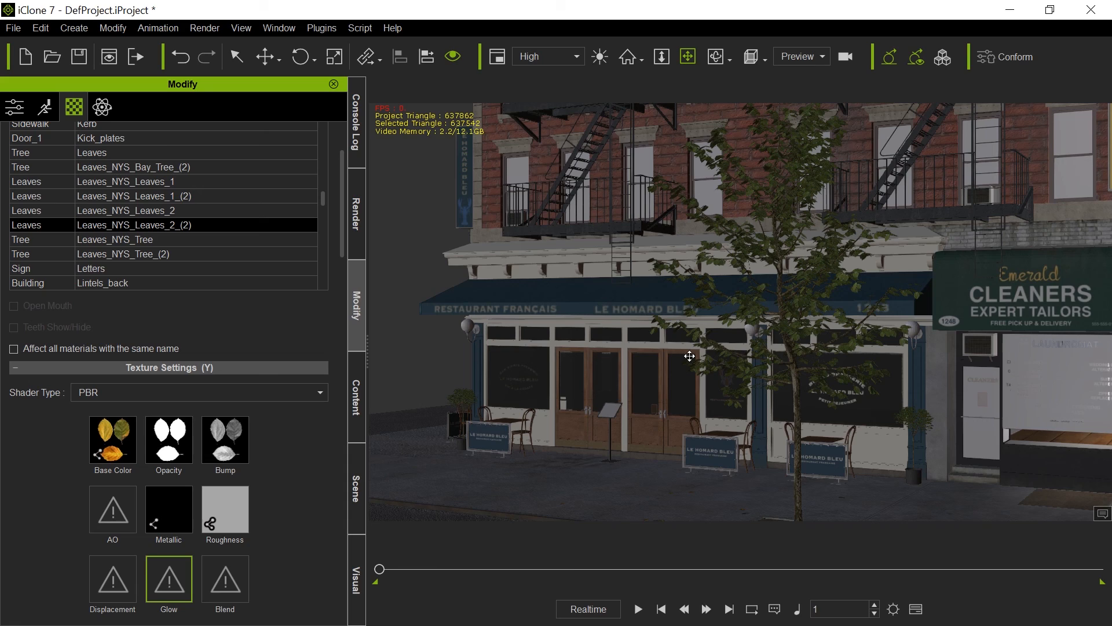
pyautogui.moveTo(566, 298)
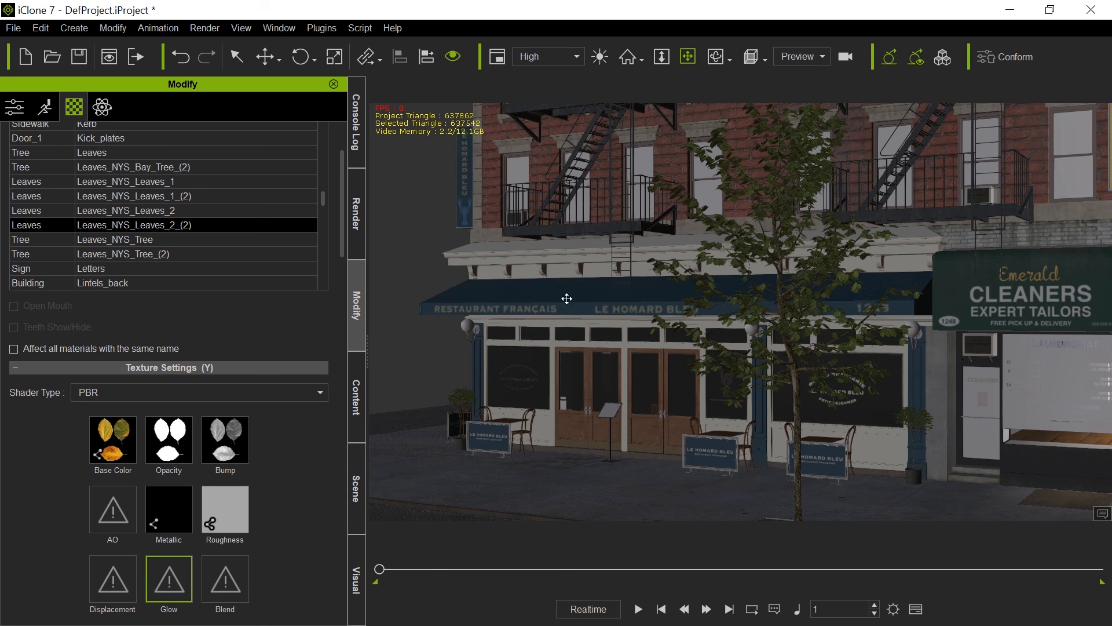